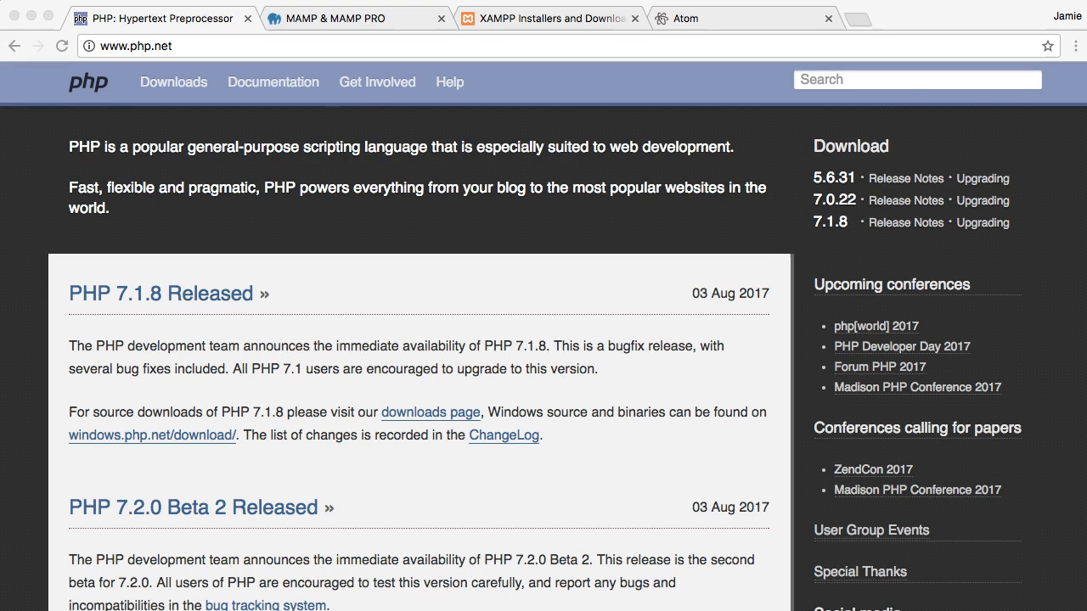
mouse_move(204, 179)
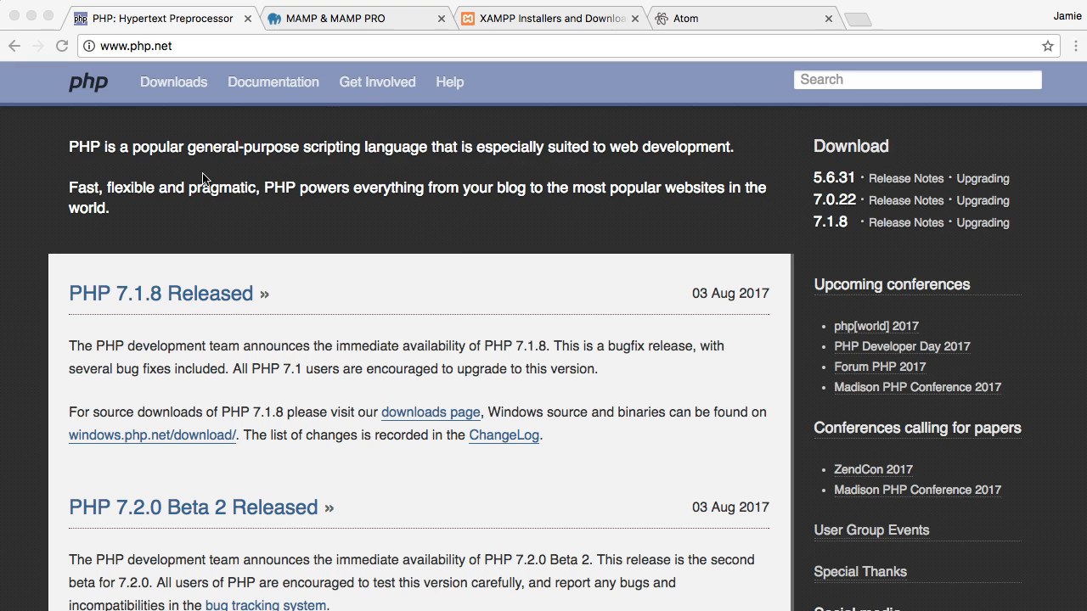
mouse_move(523, 187)
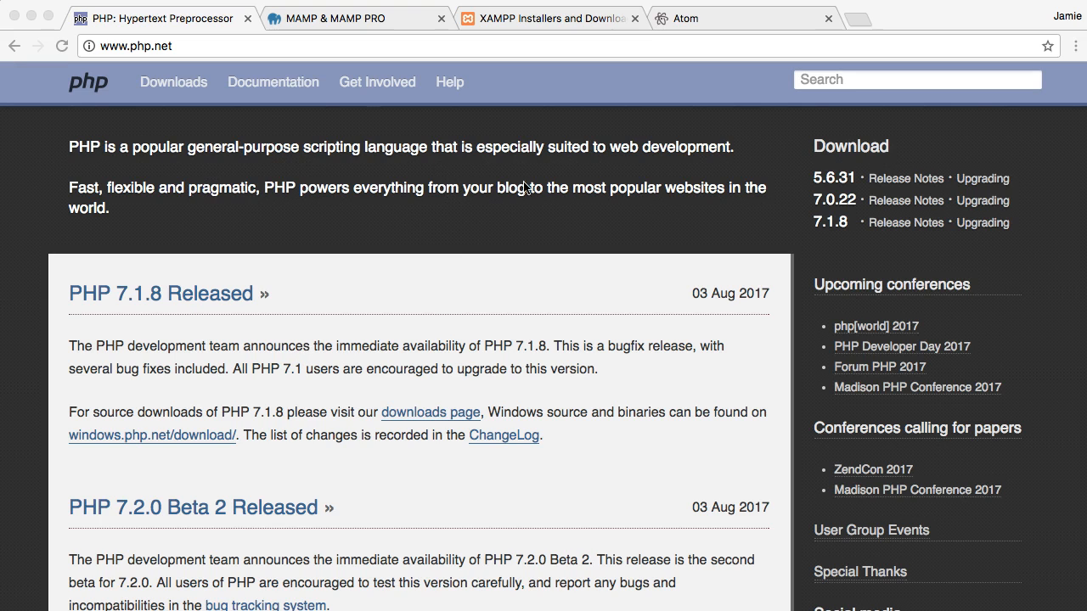
mouse_move(314, 441)
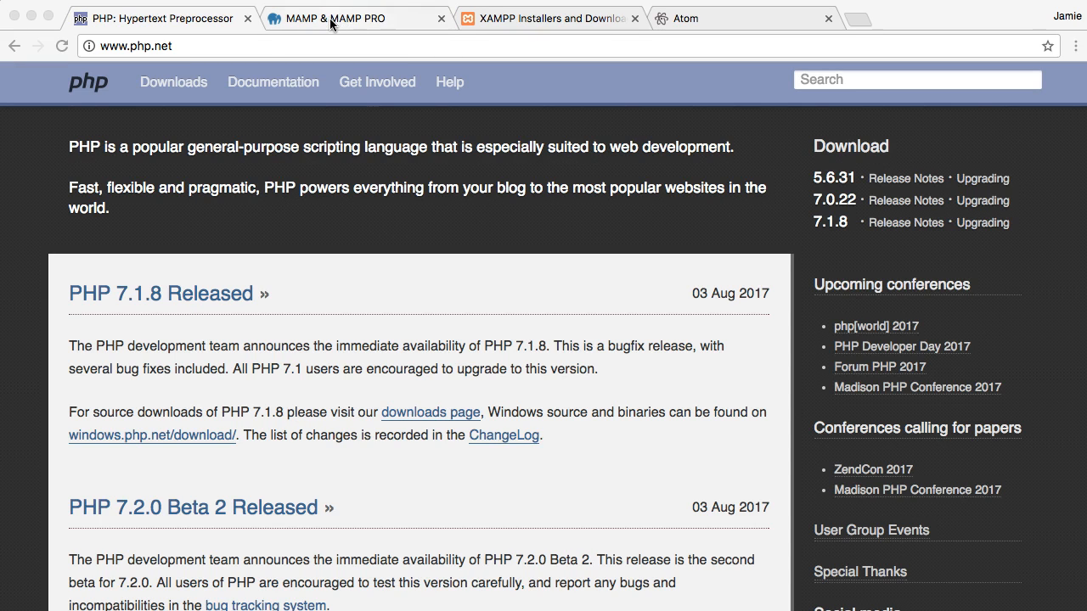
Step: Switch to the MAMP & MAMP PRO tab and scroll through its home page
click(357, 18)
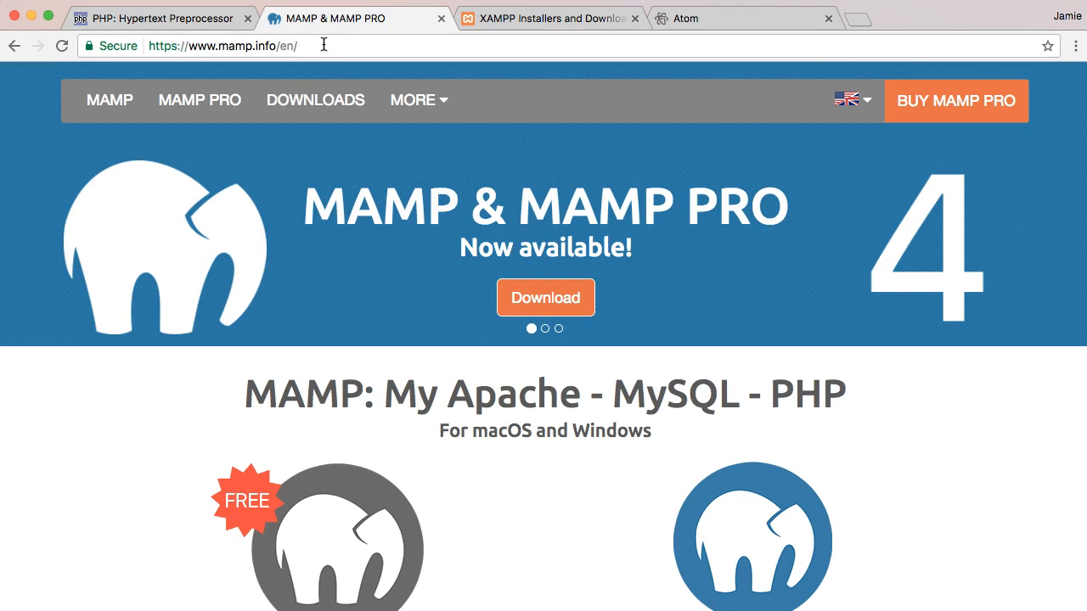
mouse_move(448, 269)
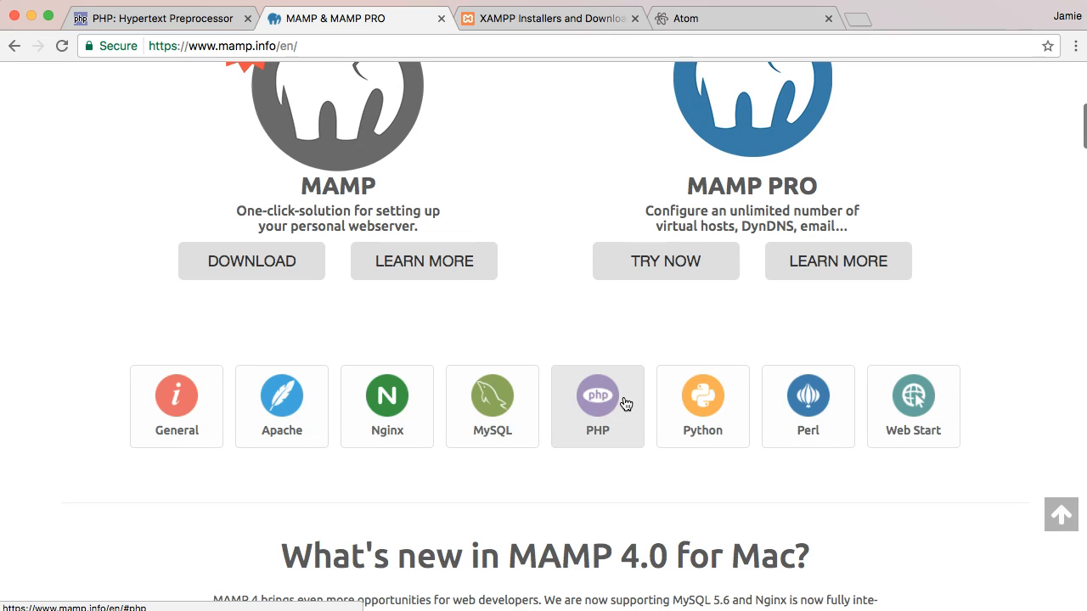
mouse_move(561, 410)
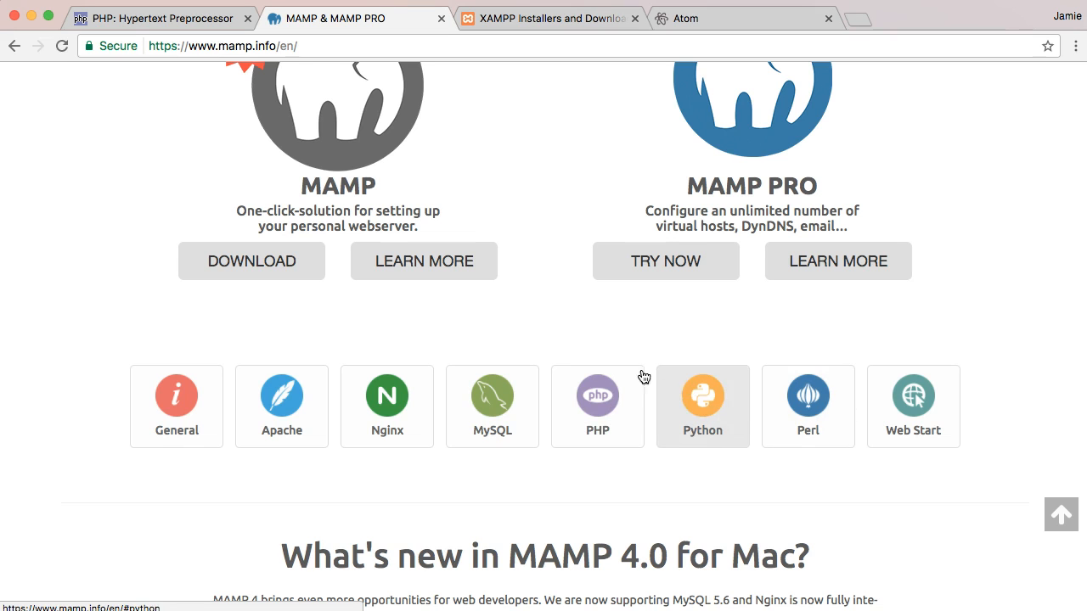
scroll(up, 3)
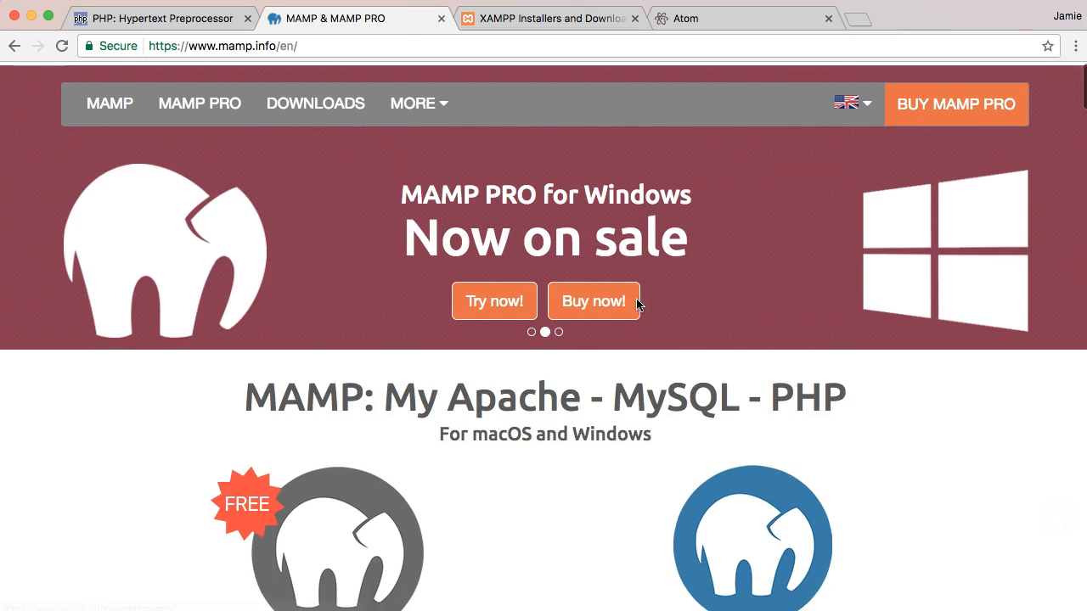
scroll(down, 3)
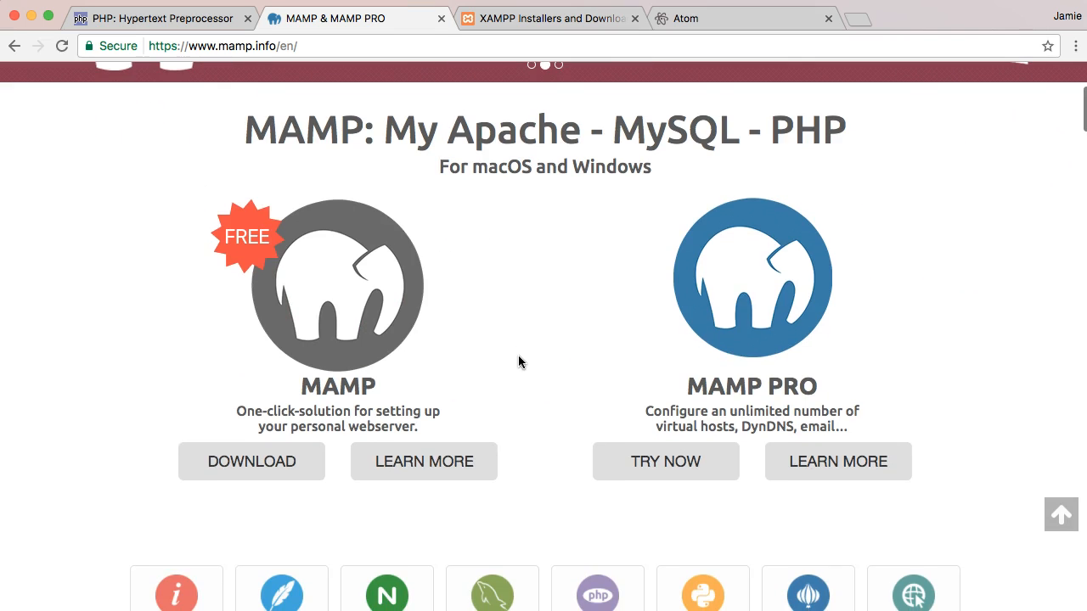
mouse_move(877, 299)
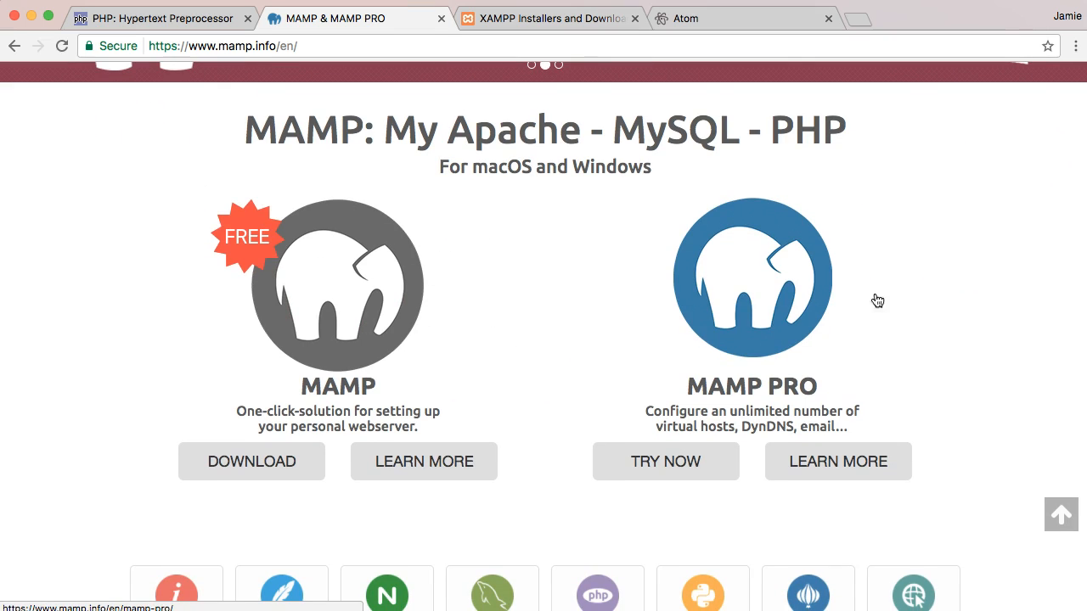
mouse_move(762, 331)
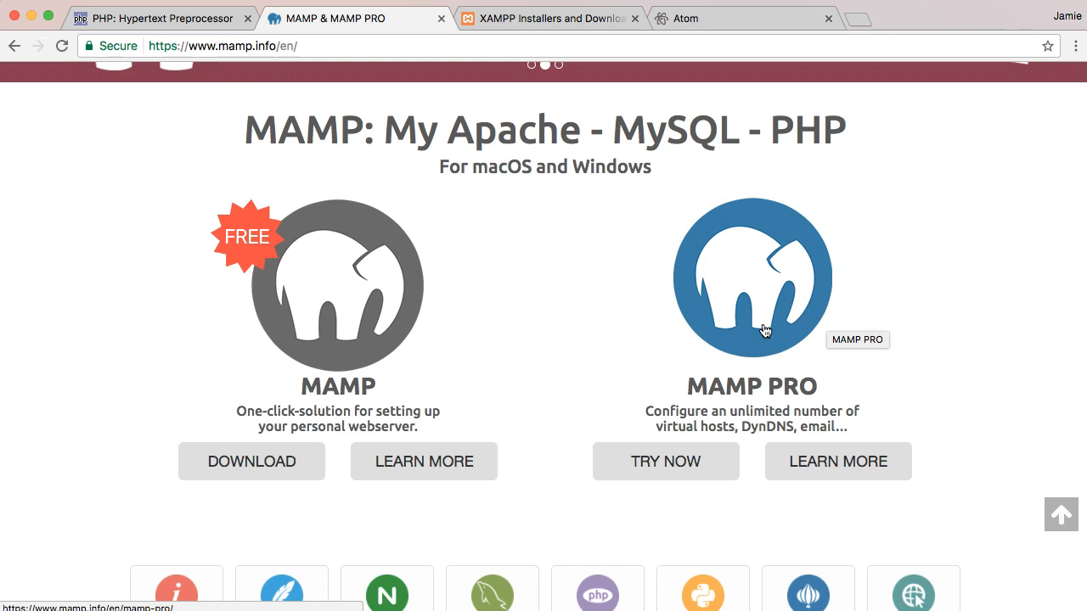
mouse_move(737, 322)
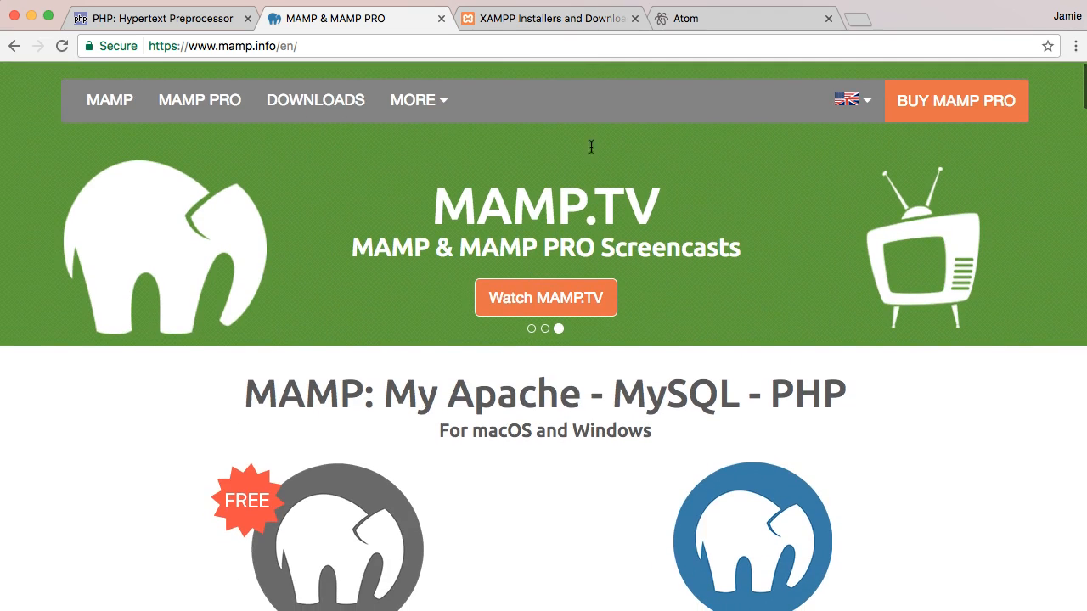
Step: Switch to the XAMPP tab on apachefriends.org
click(548, 18)
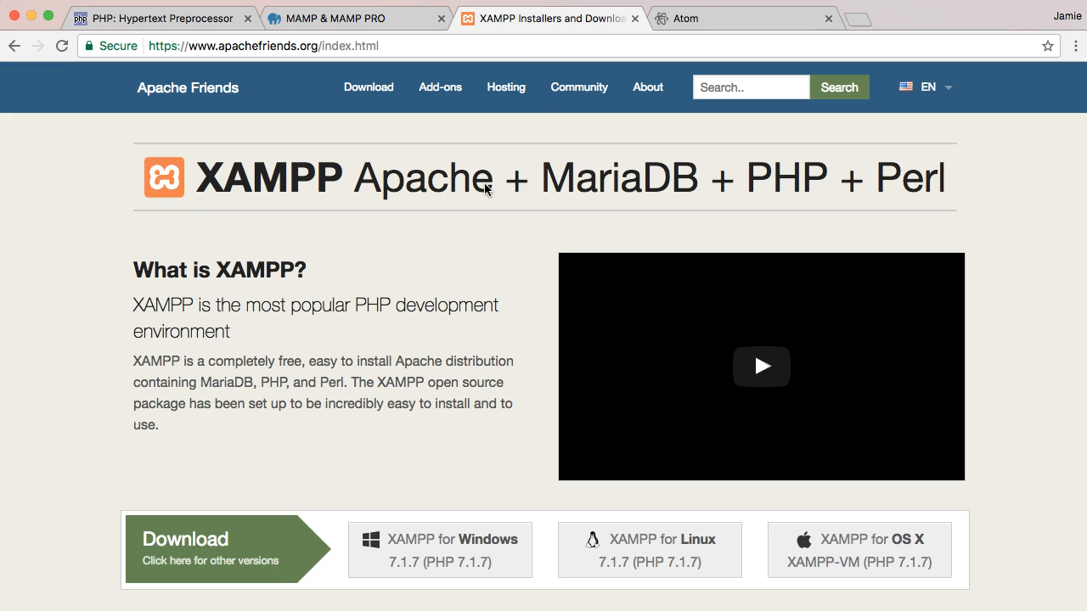
mouse_move(393, 187)
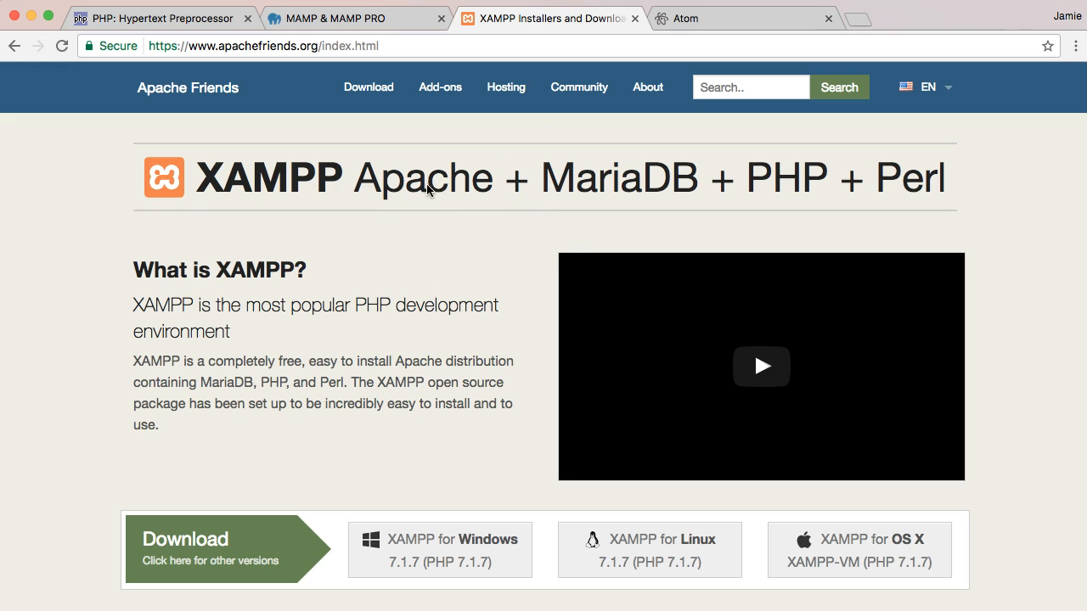
mouse_move(841, 190)
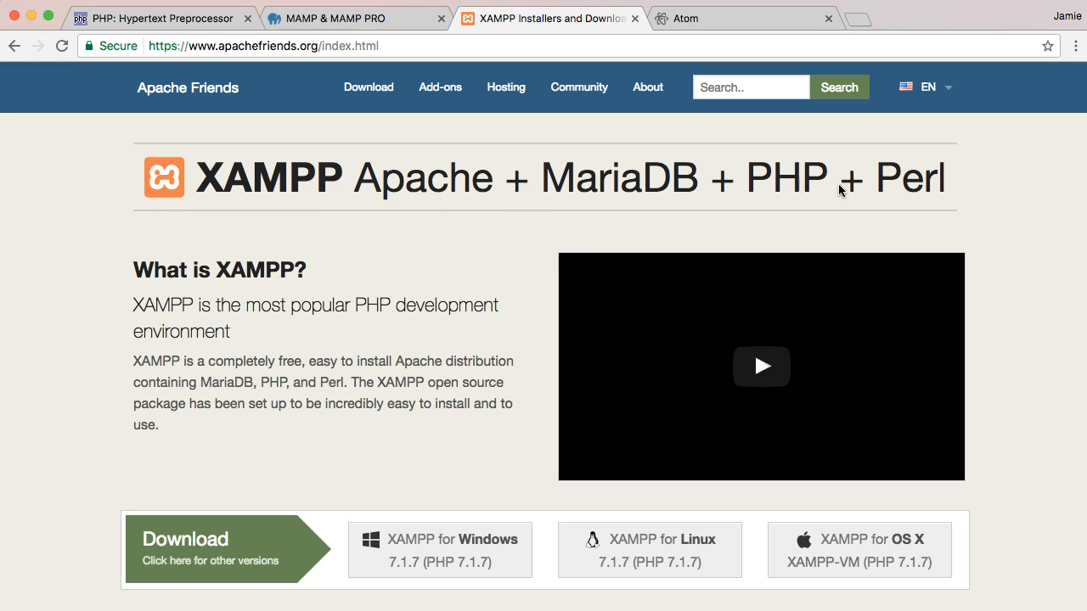
mouse_move(380, 12)
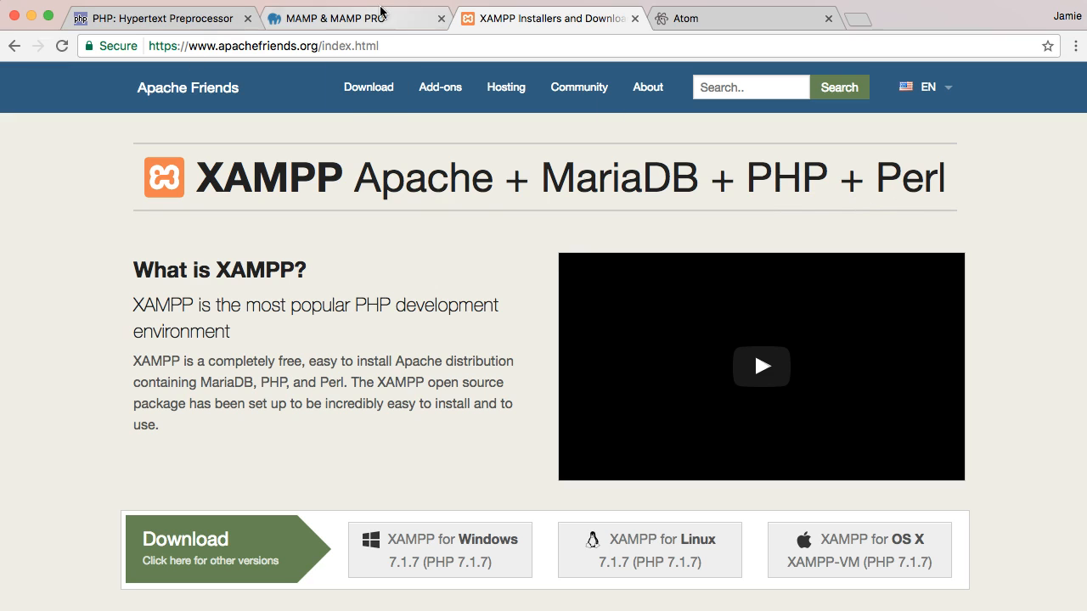
mouse_move(455, 132)
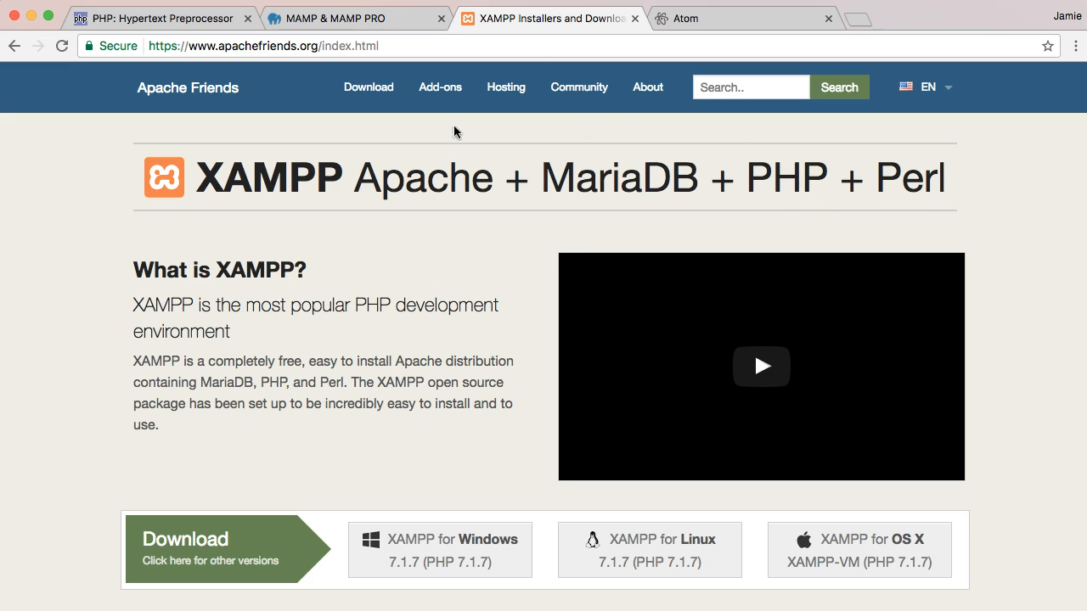
mouse_move(678, 195)
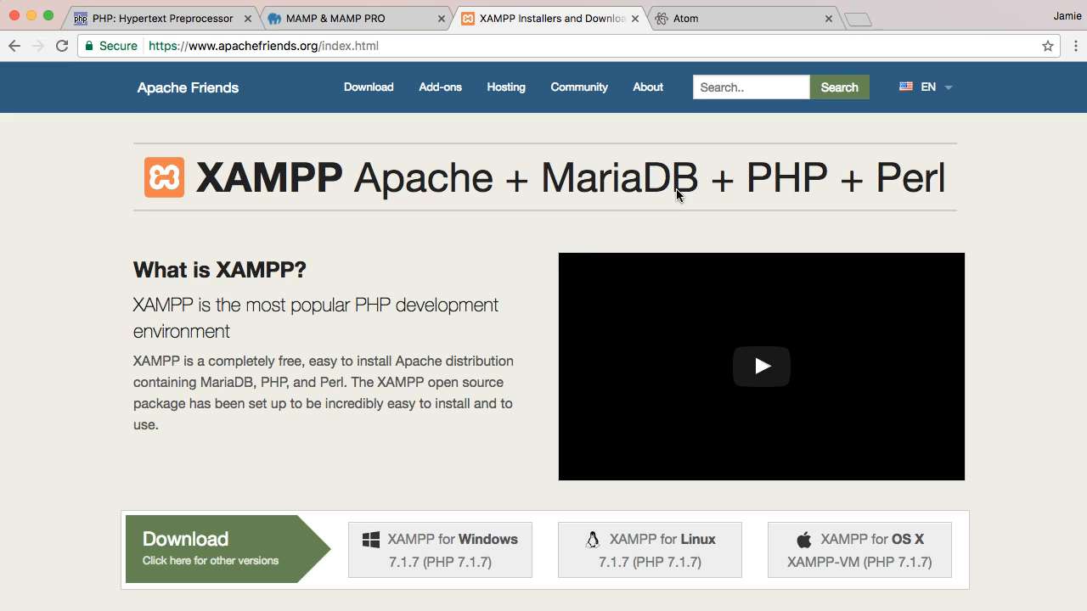
mouse_move(579, 87)
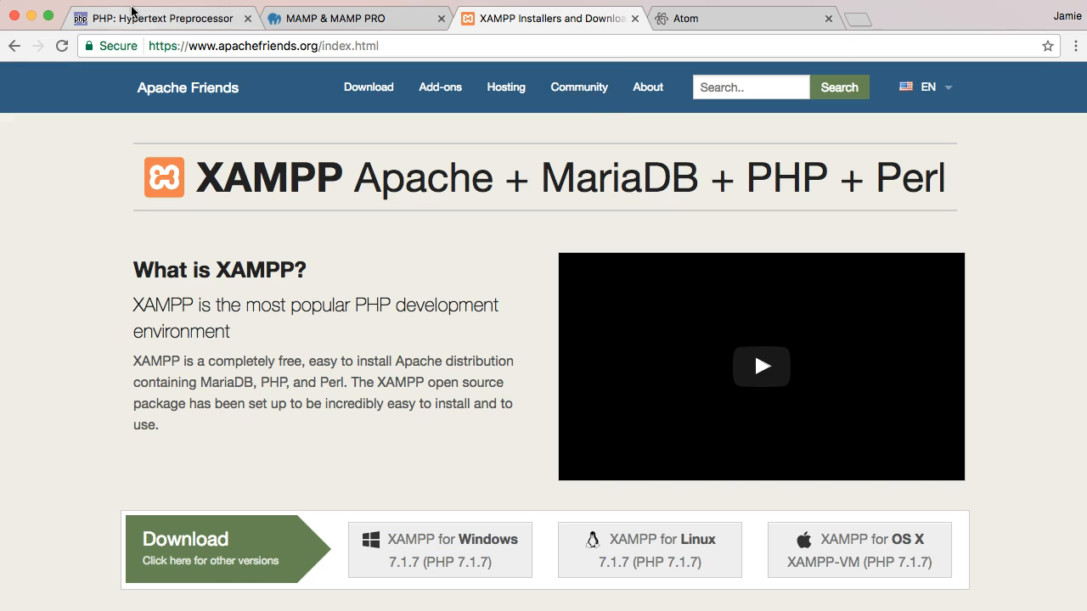
Step: Return to the php.net tab showing the PHP 7.1.8 release news
click(162, 17)
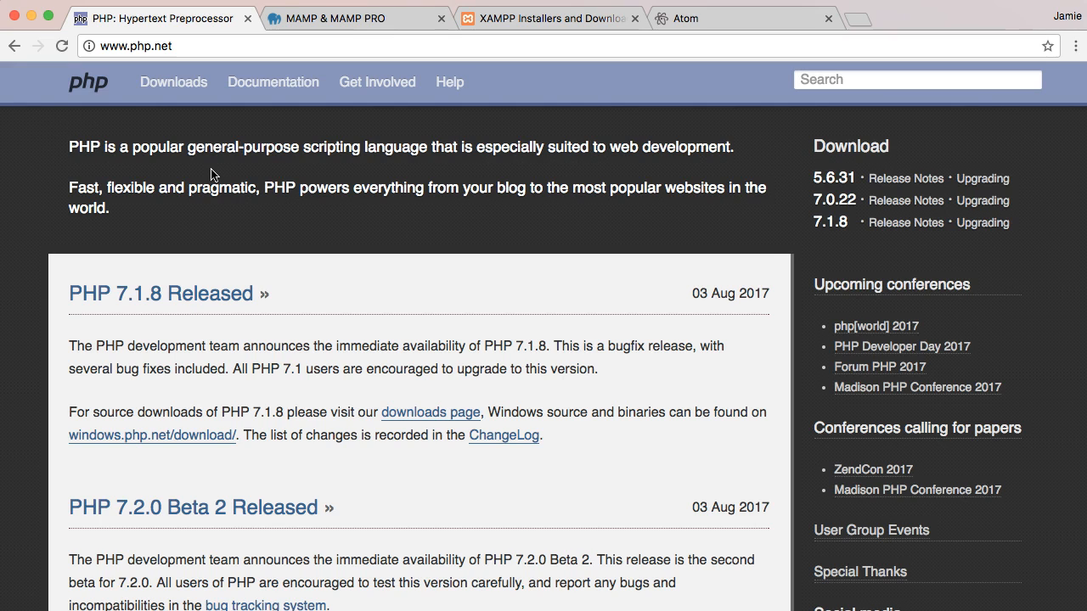
mouse_move(133, 123)
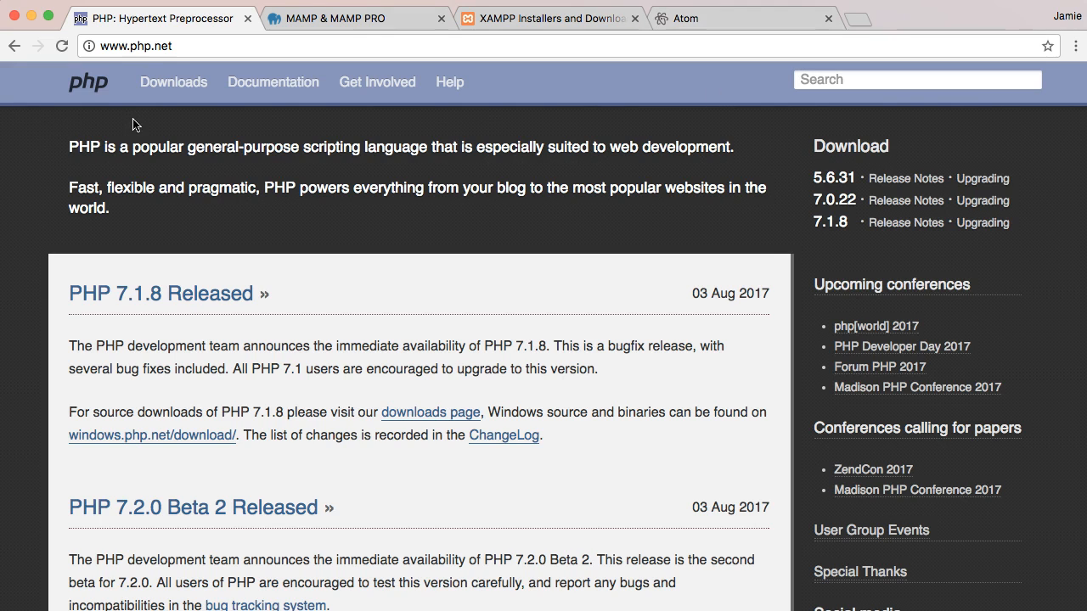
mouse_move(357, 120)
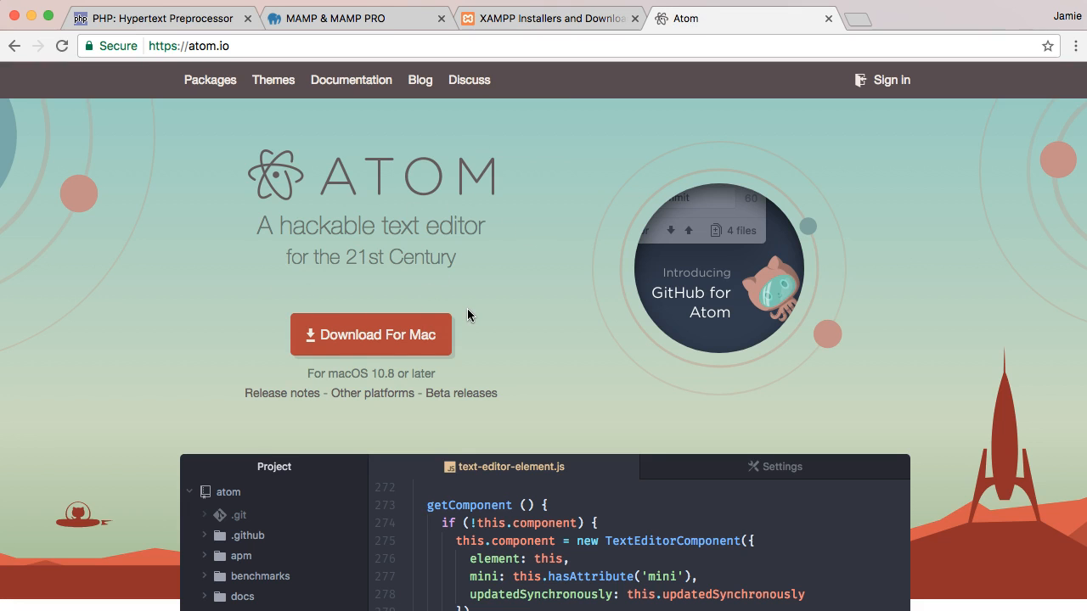
mouse_move(412, 218)
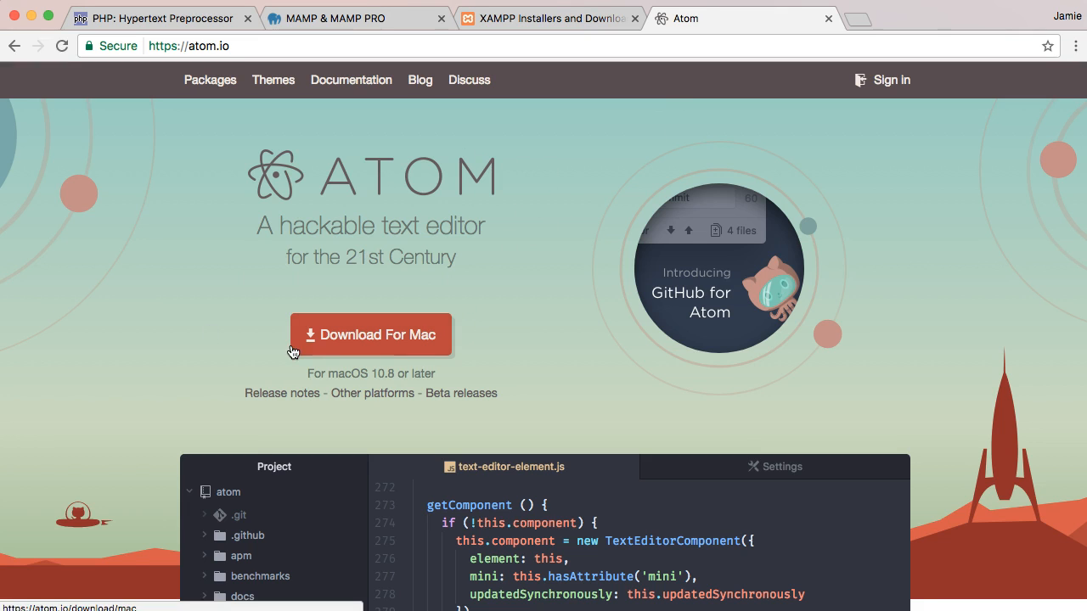
mouse_move(228, 489)
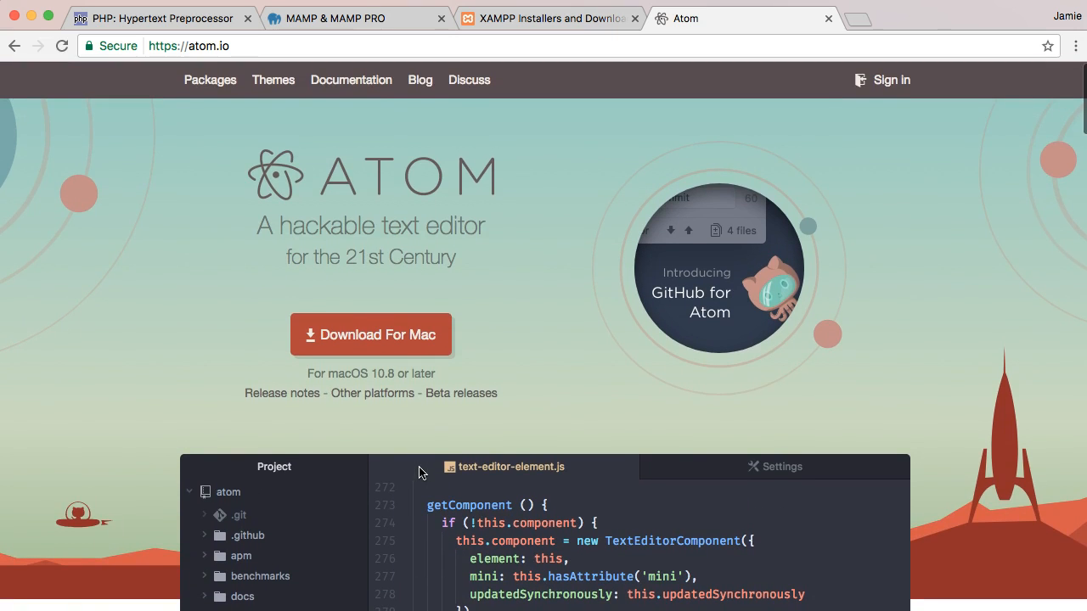
mouse_move(367, 447)
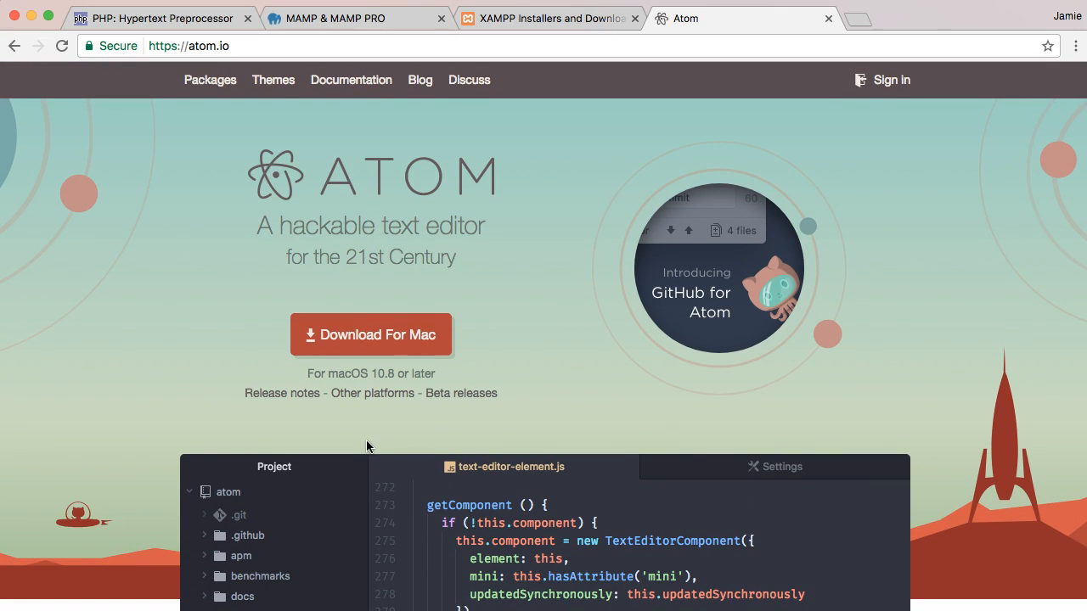
mouse_move(374, 447)
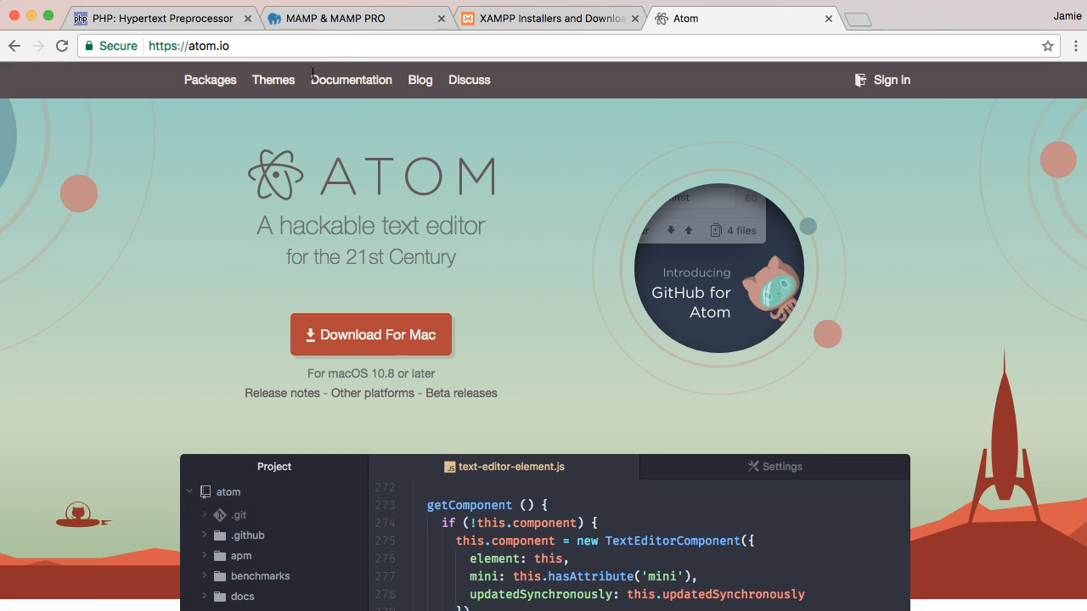
click(355, 18)
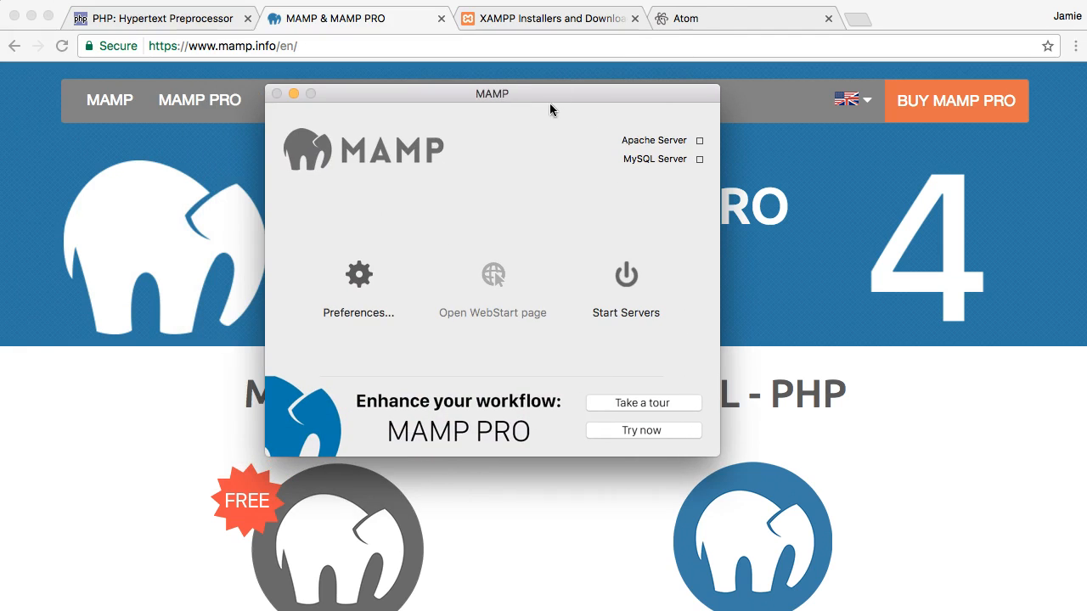
mouse_move(686, 422)
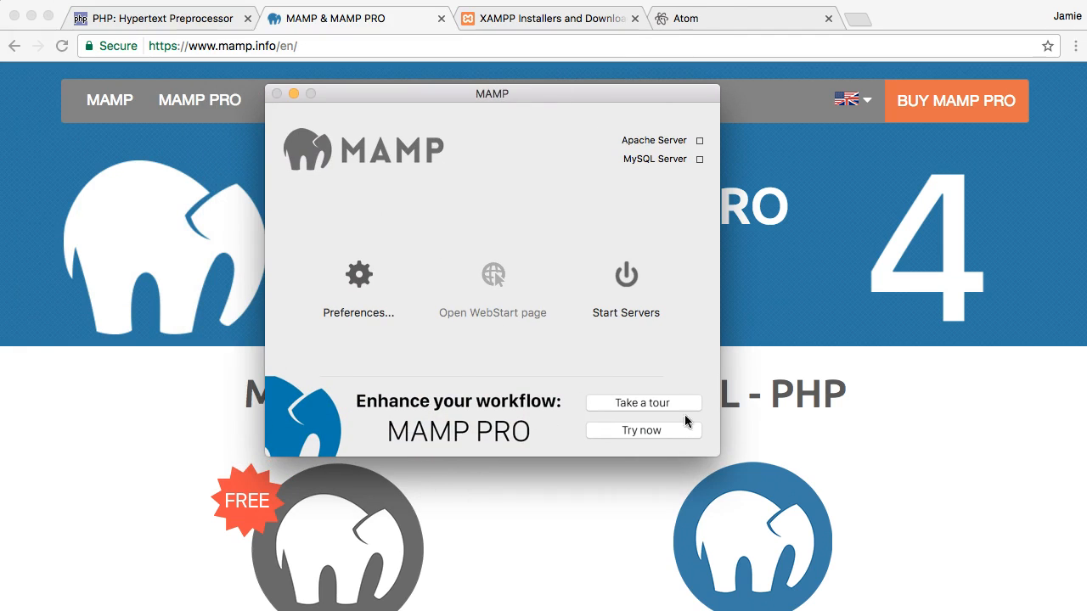
mouse_move(370, 386)
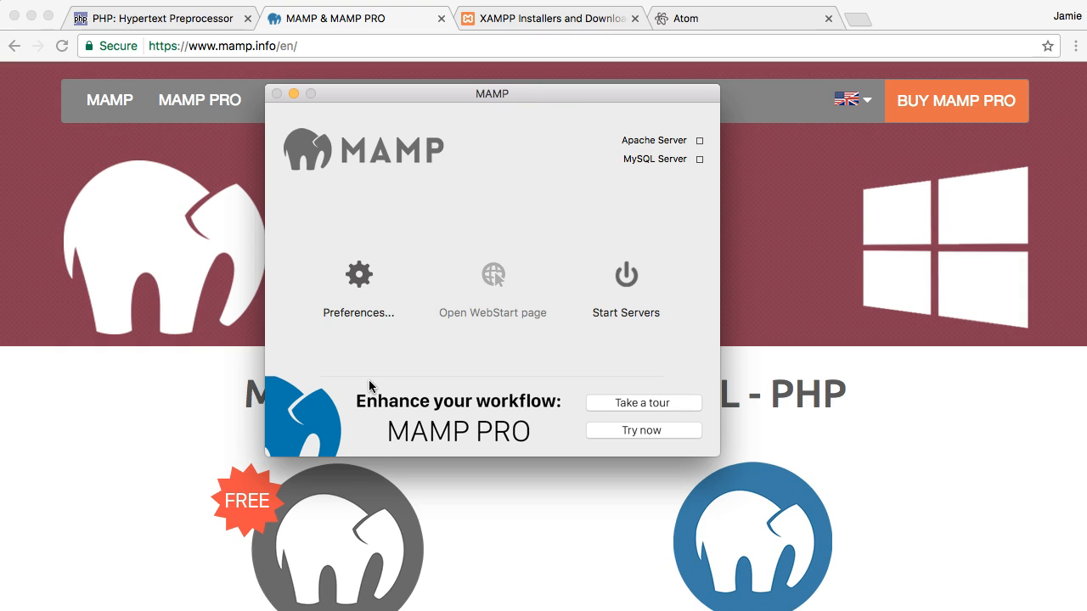
mouse_move(495, 284)
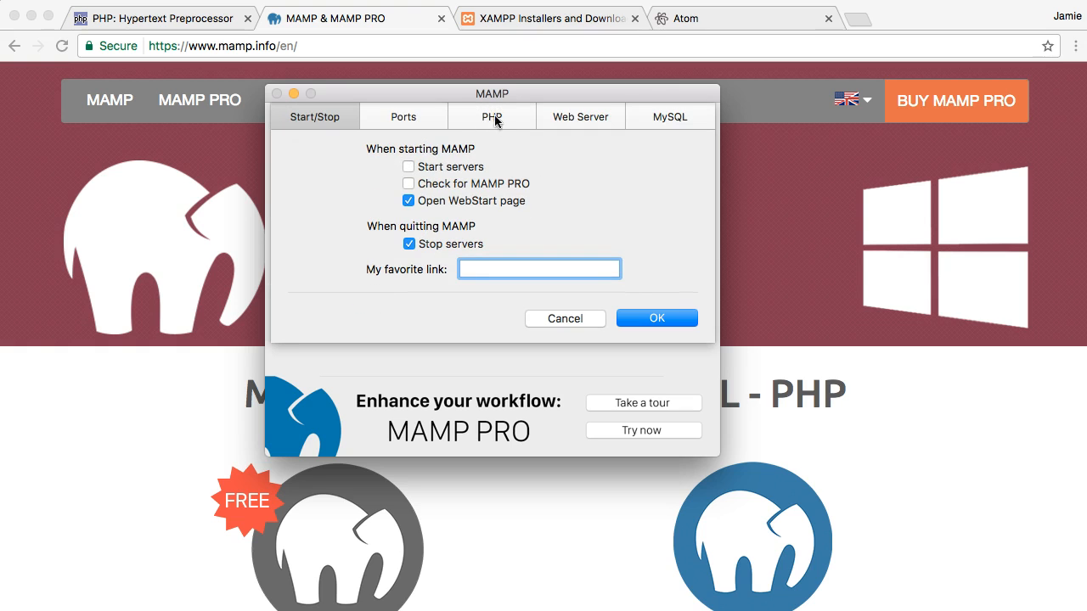
Step: Keep PHP at 7.0.15 in MAMP Preferences, start the servers, and minimize MAMP
click(492, 116)
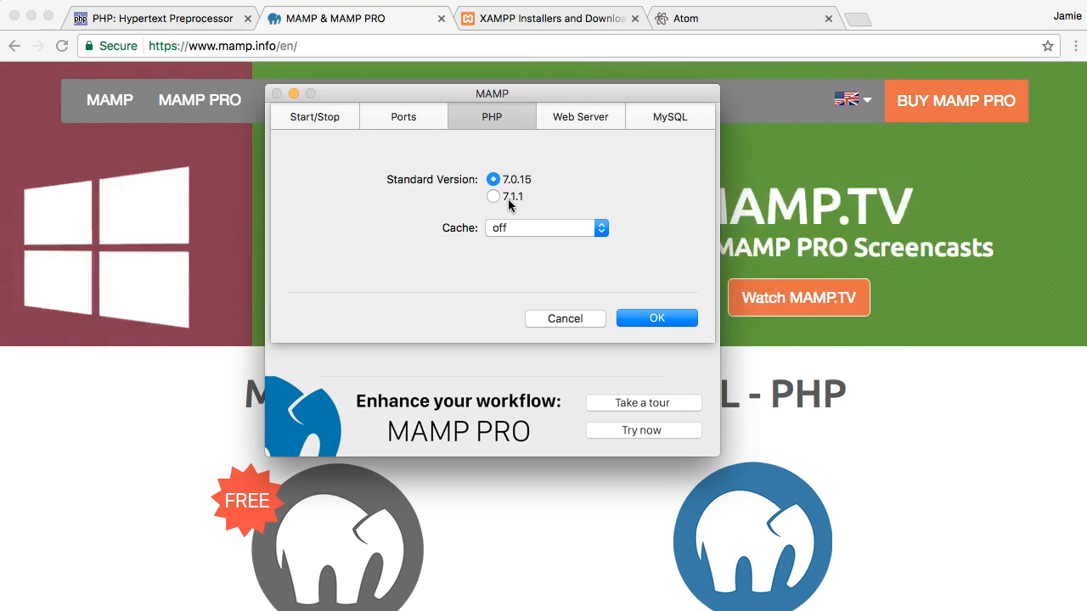
click(656, 317)
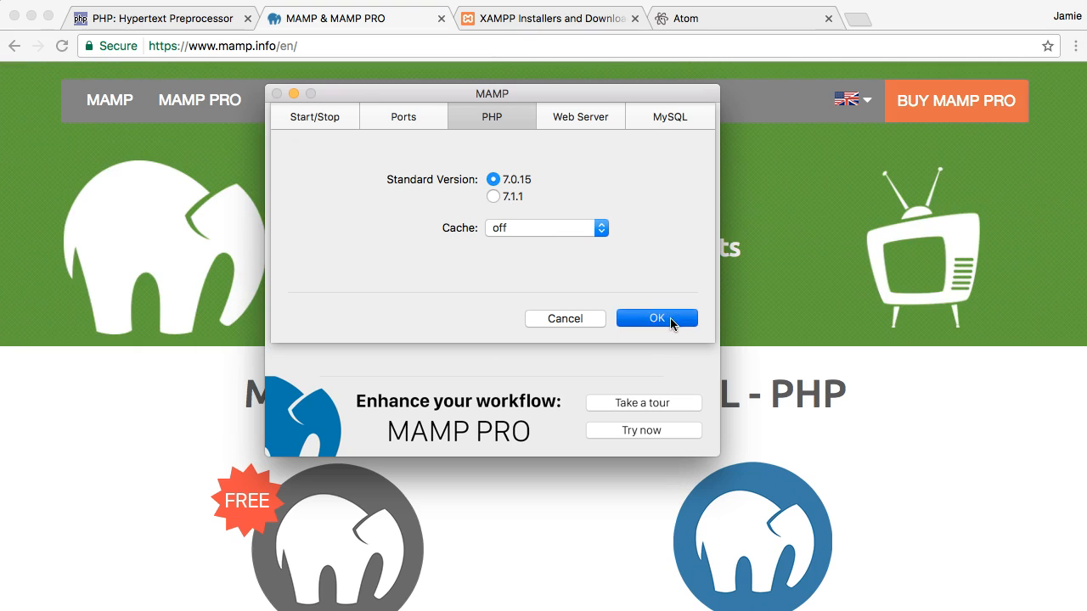
click(656, 318)
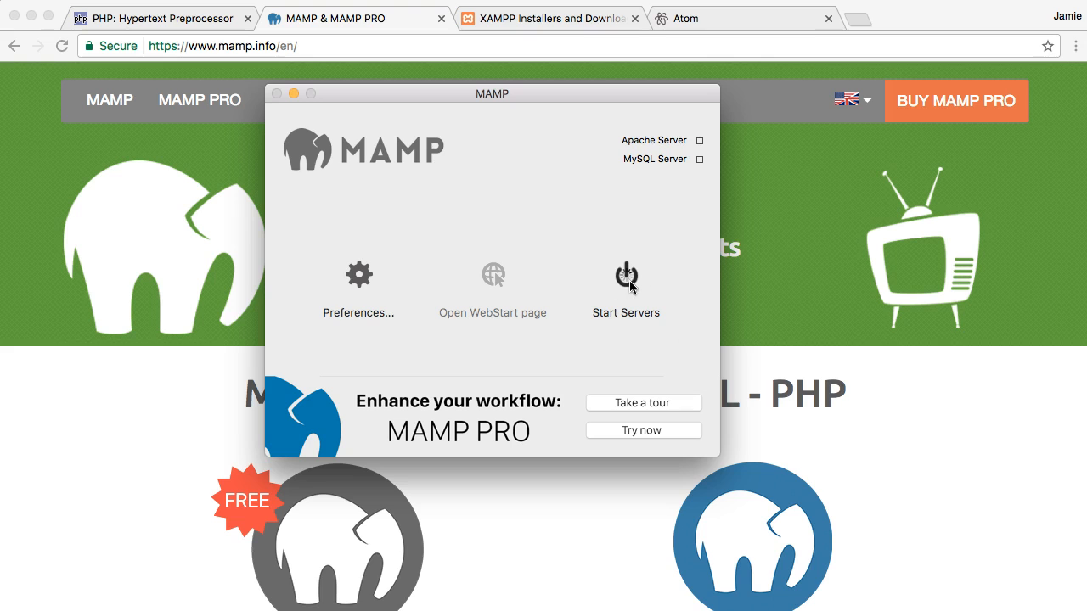
mouse_move(627, 292)
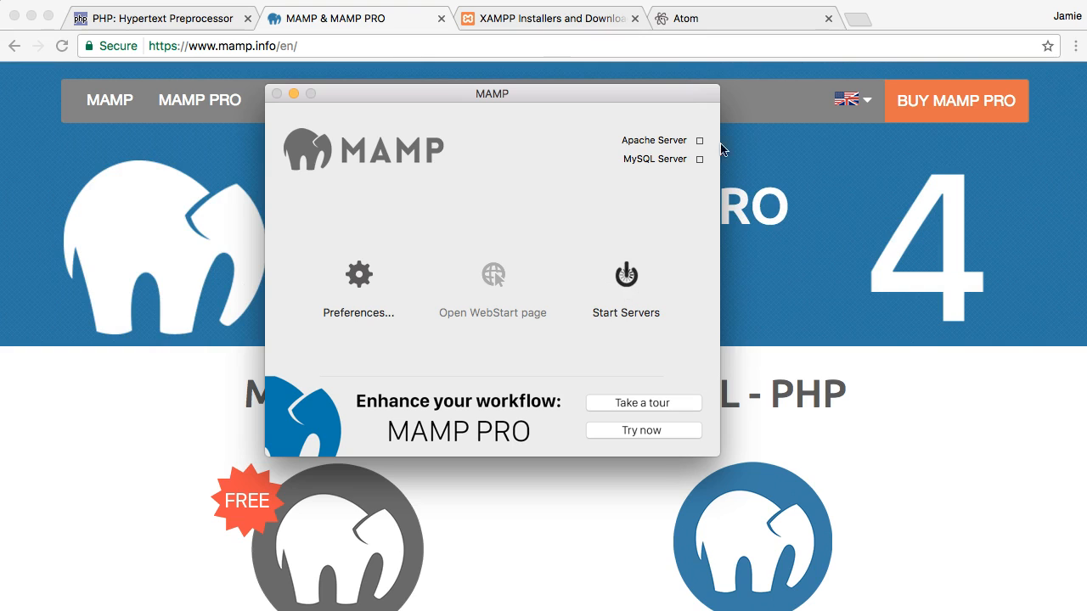
mouse_move(712, 156)
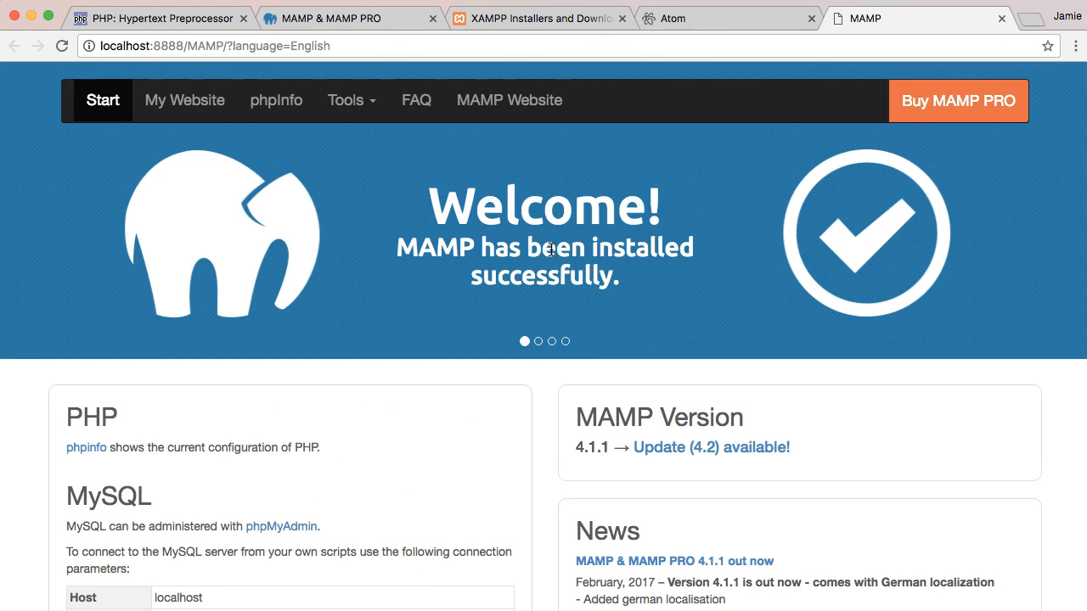
mouse_move(535, 287)
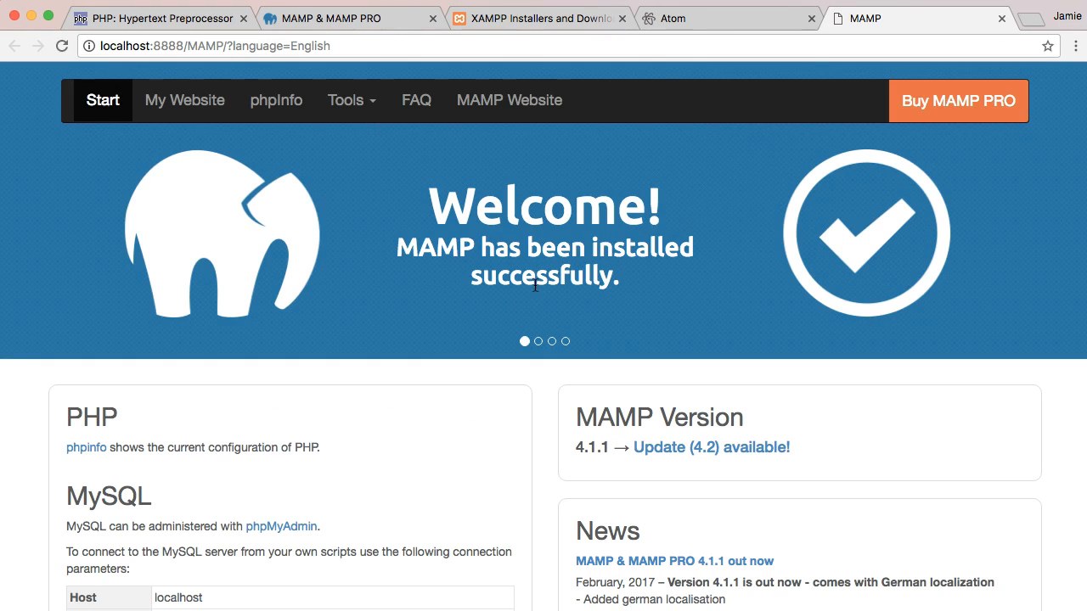
mouse_move(330, 491)
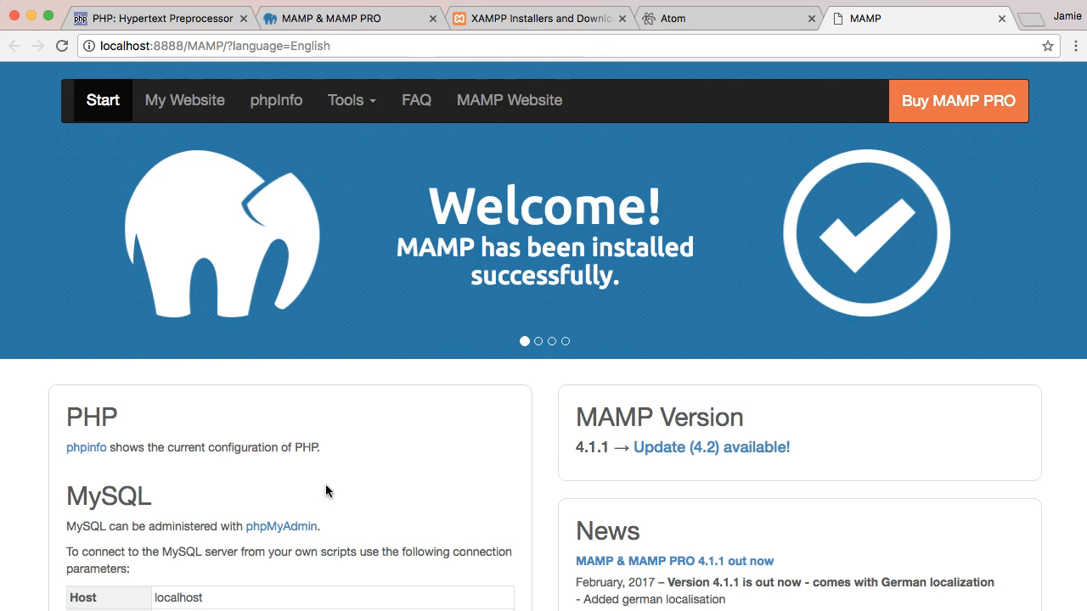
scroll(down, 3)
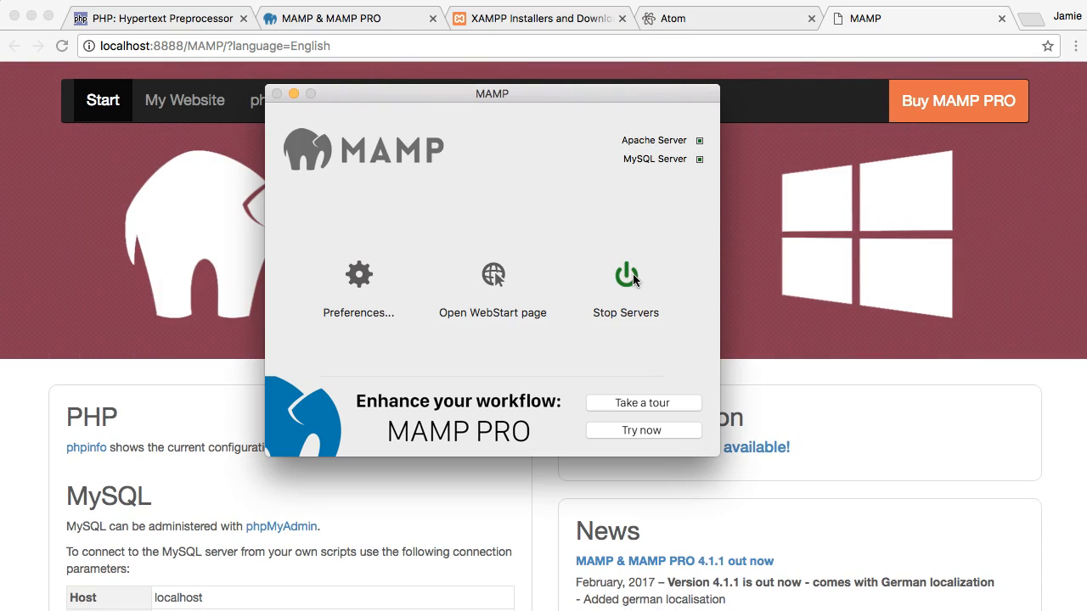
mouse_move(899, 42)
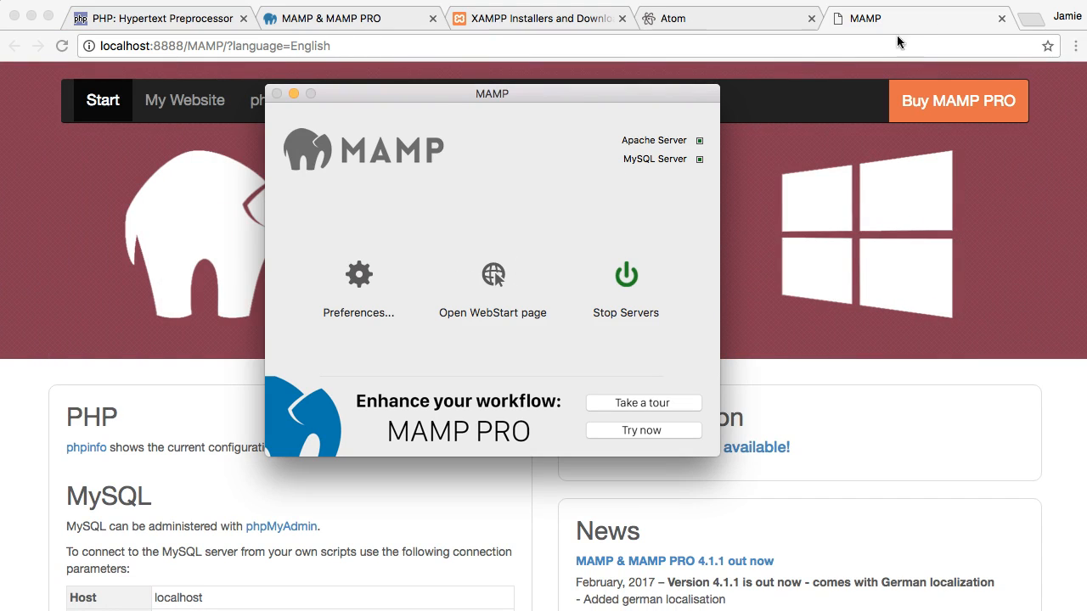
mouse_move(832, 248)
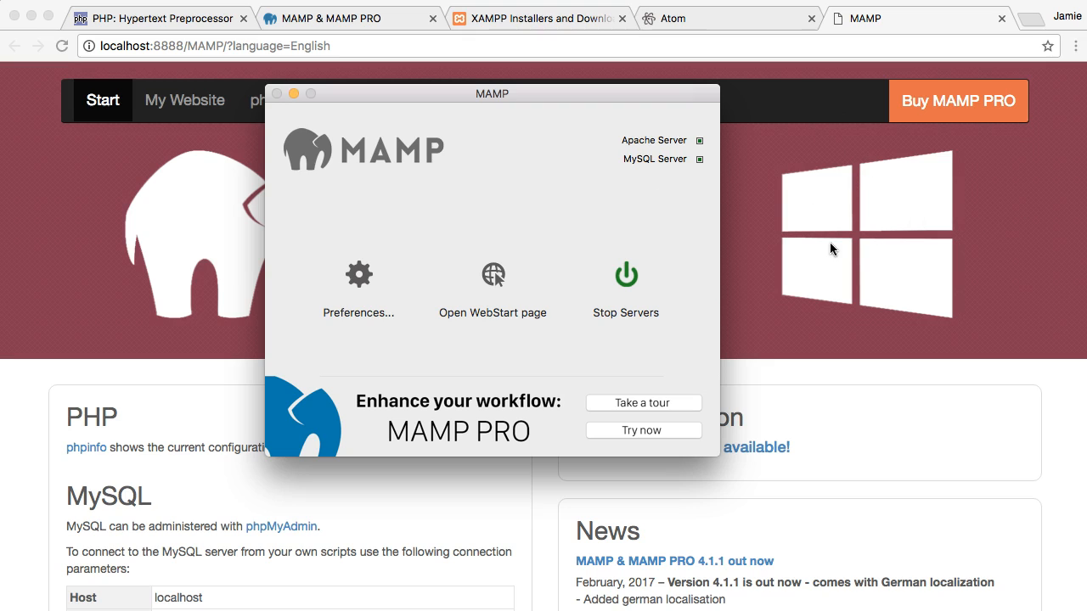
mouse_move(625, 274)
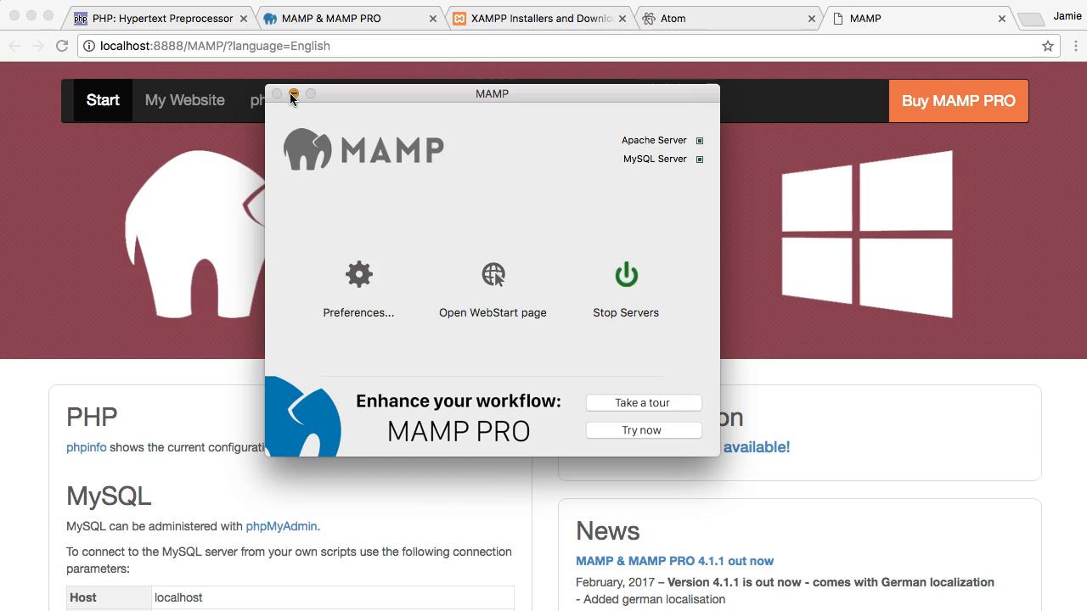
click(294, 94)
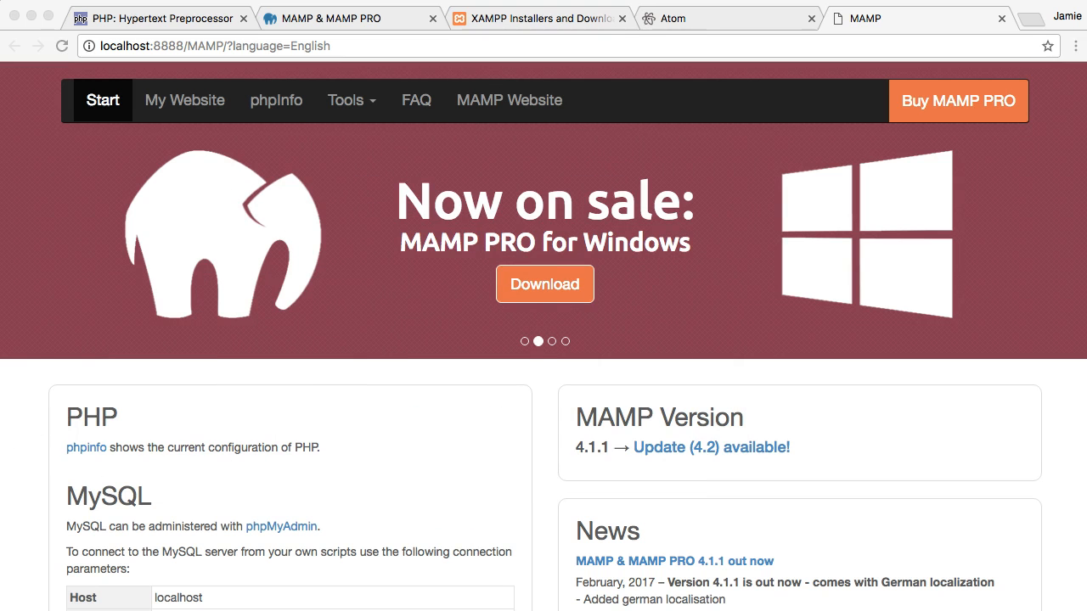
Step: Switch to the Atom editor window
click(670, 18)
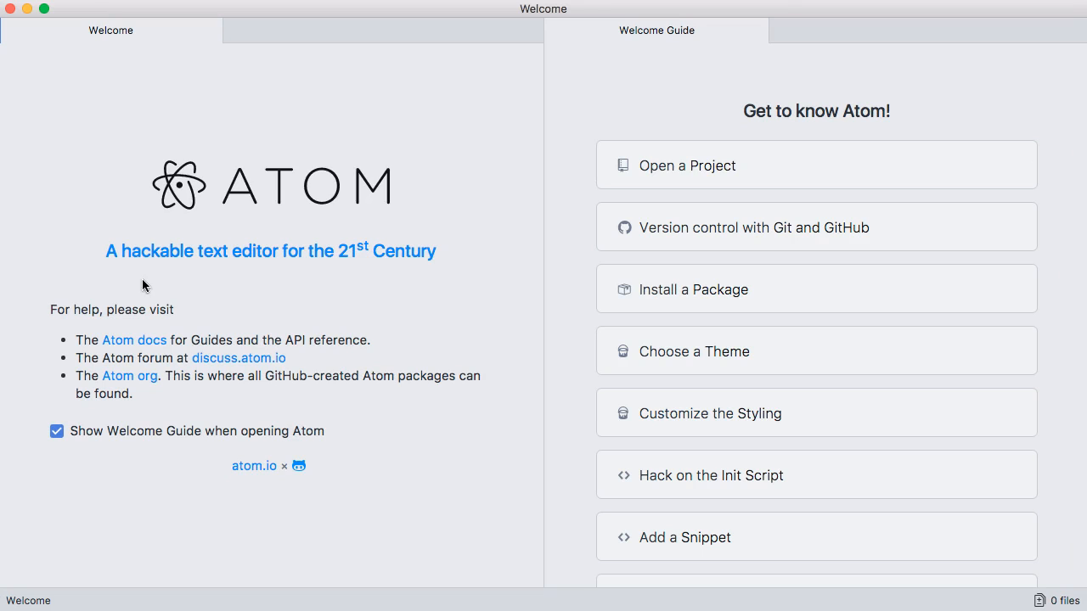
mouse_move(653, 244)
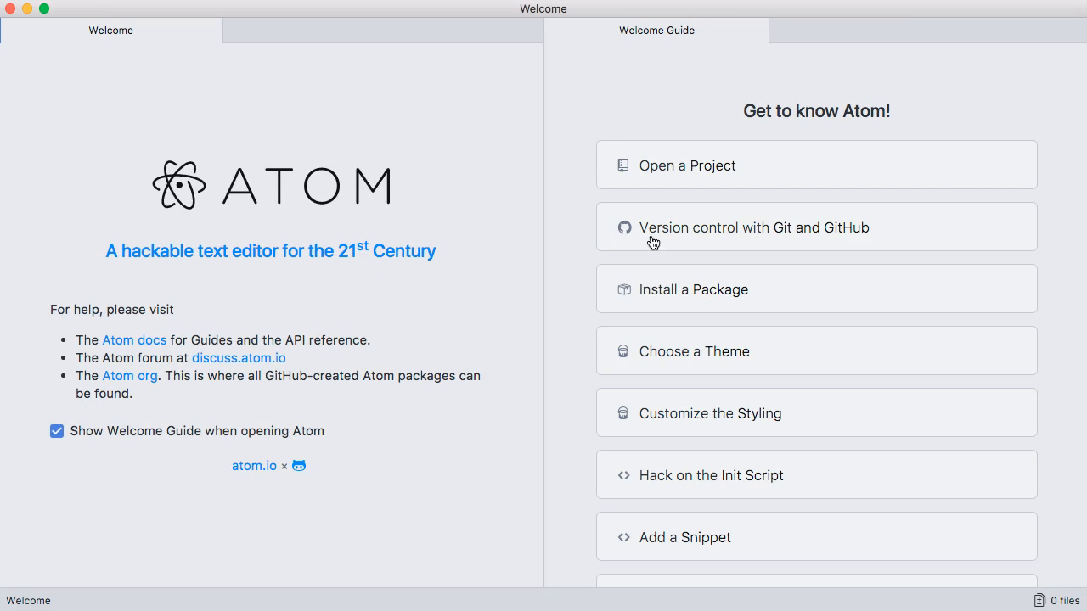
mouse_move(764, 330)
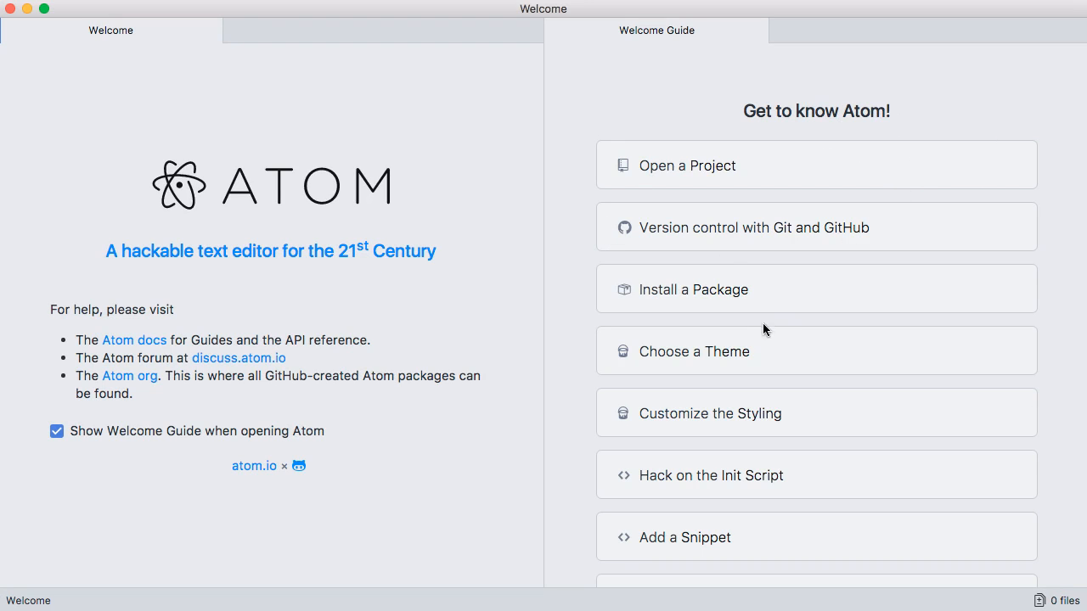
mouse_move(219, 36)
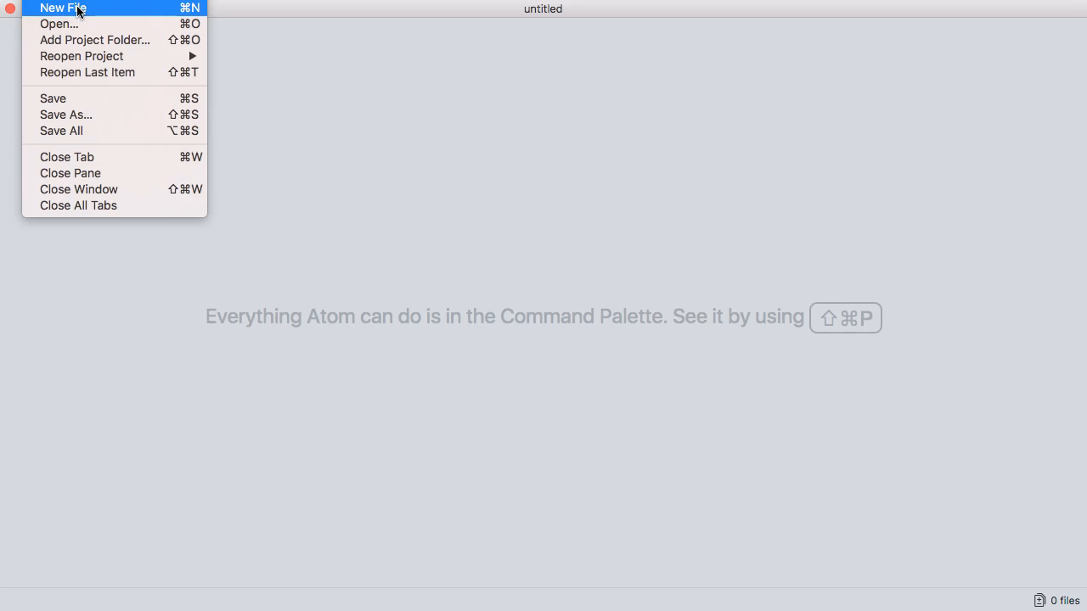
Step: Create a new untitled file in Atom and place the cursor in it
click(62, 8)
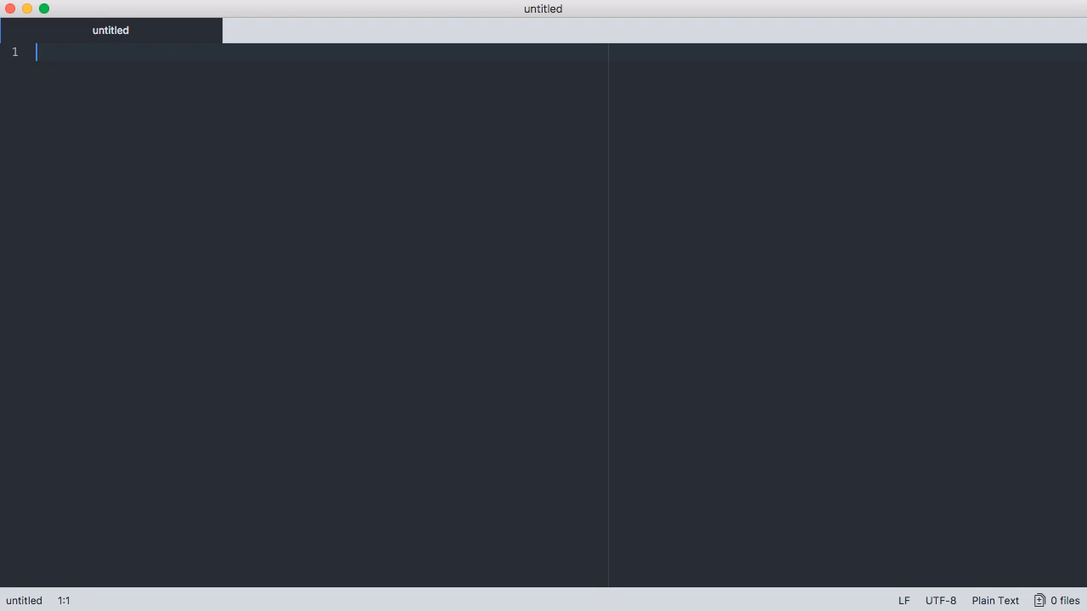
mouse_move(108, 95)
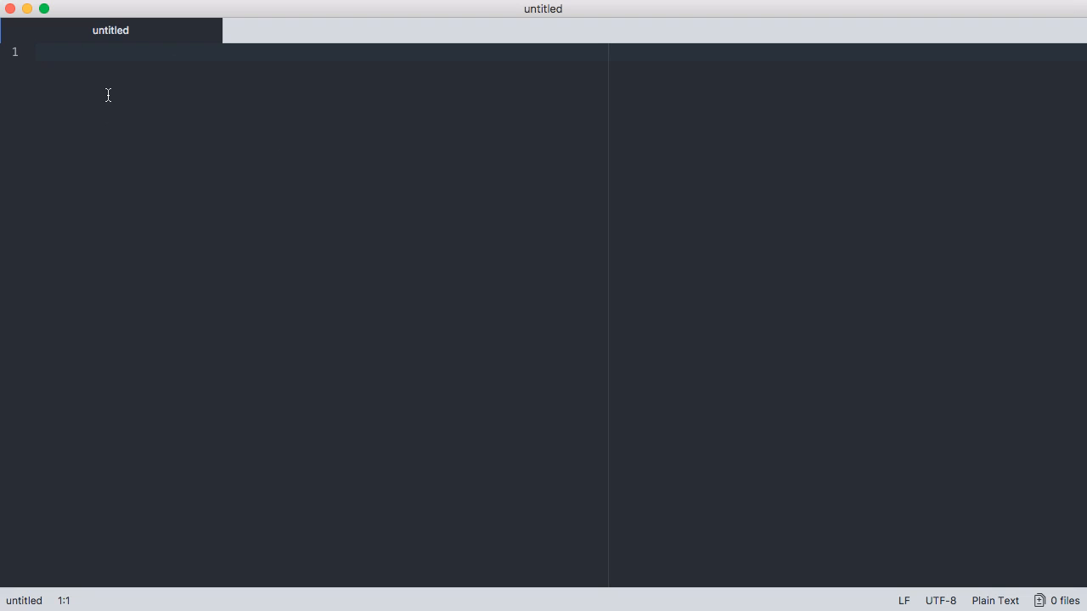
click(38, 52)
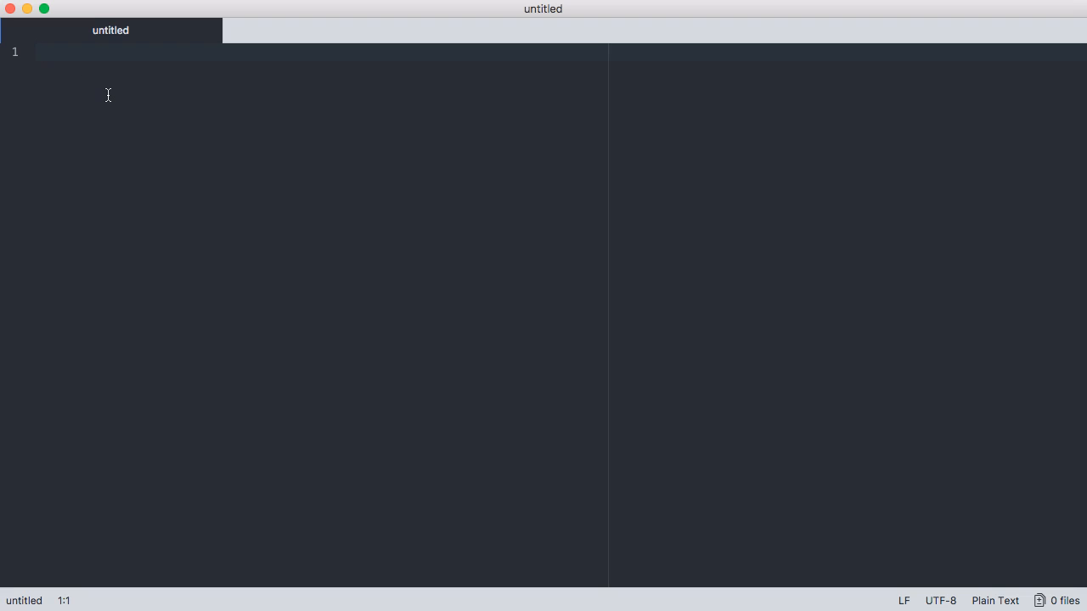
click(36, 52)
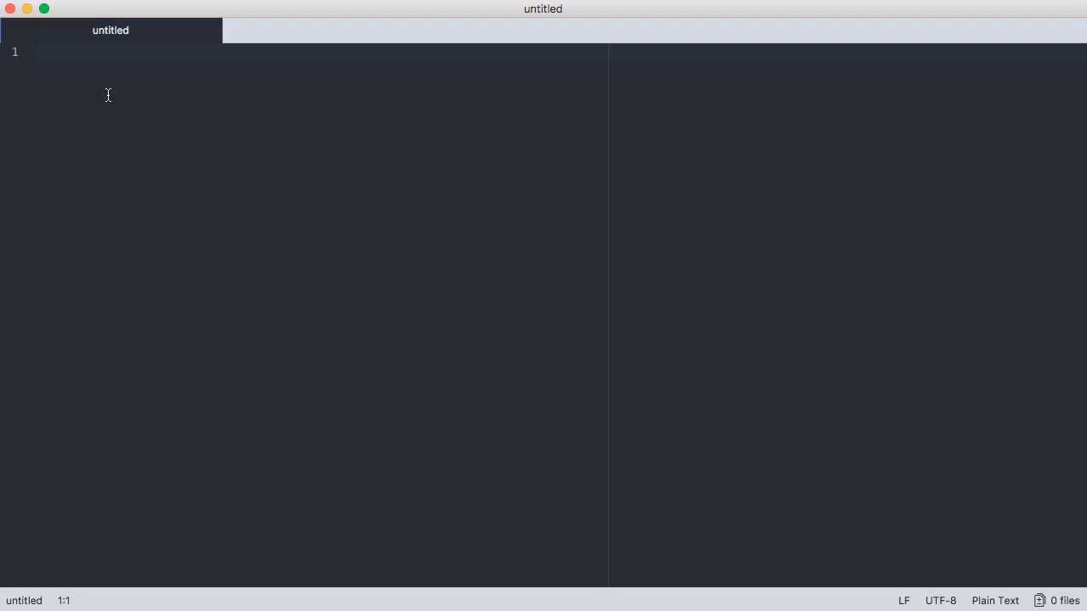
click(38, 52)
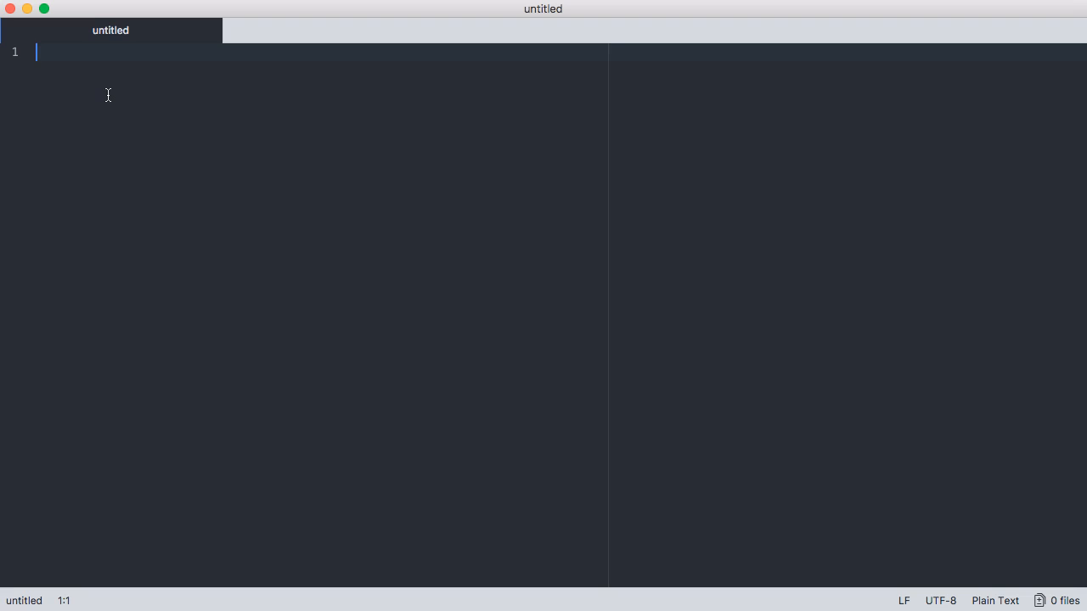
Step: Type the <?php opening and ?> closing tags with a blank line between
text(<)
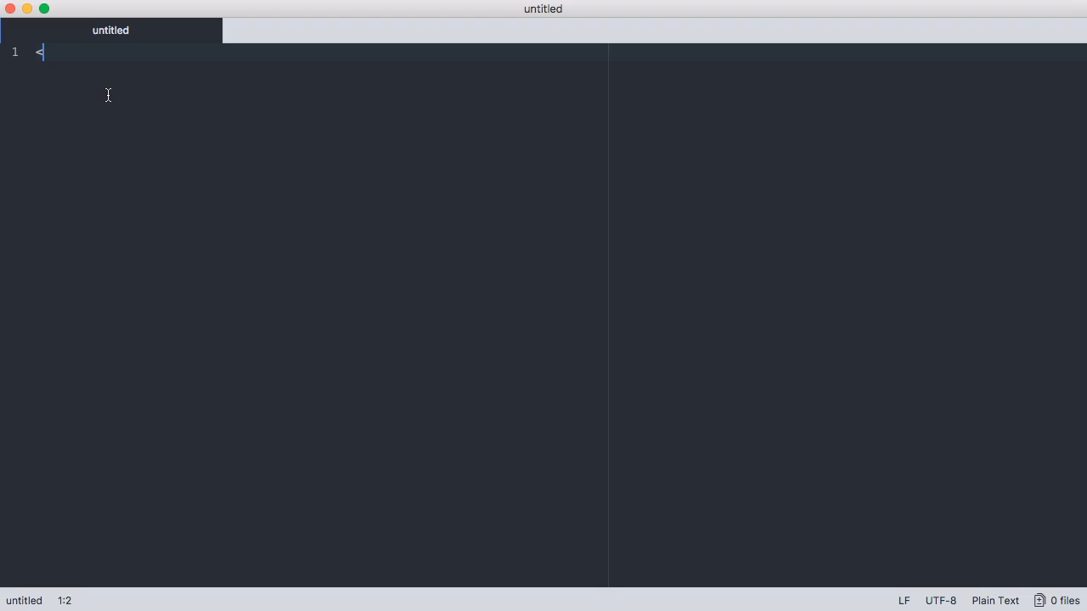
text(?php)
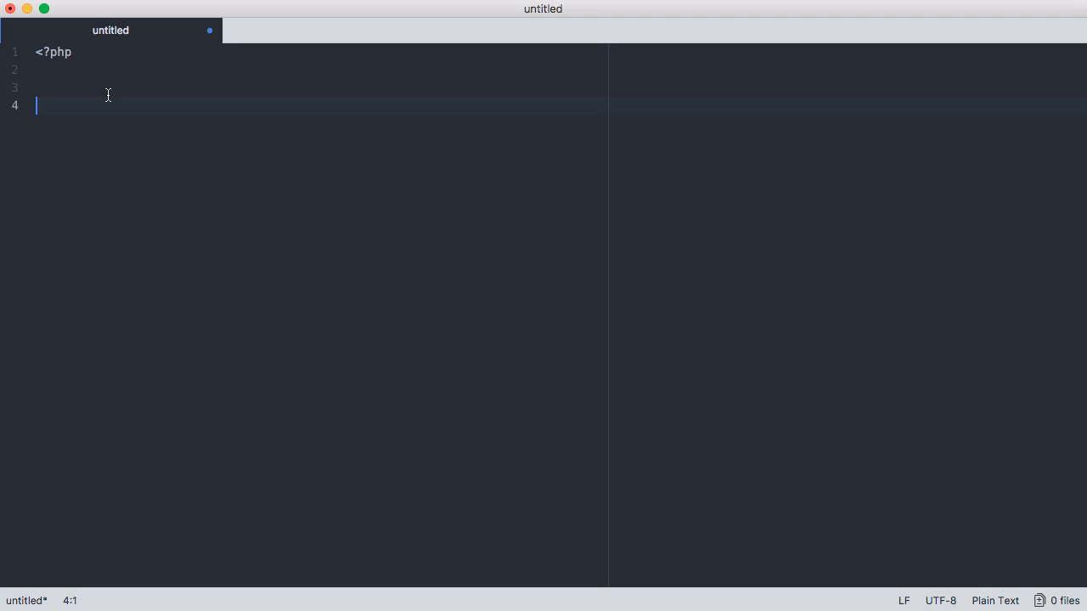
text(?>)
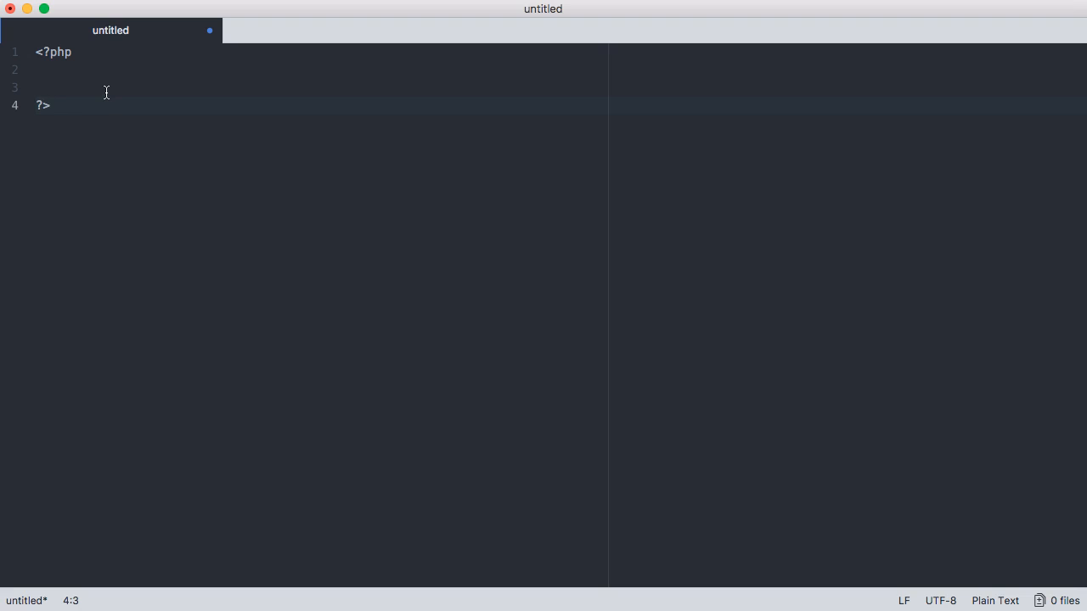
key(Enter)
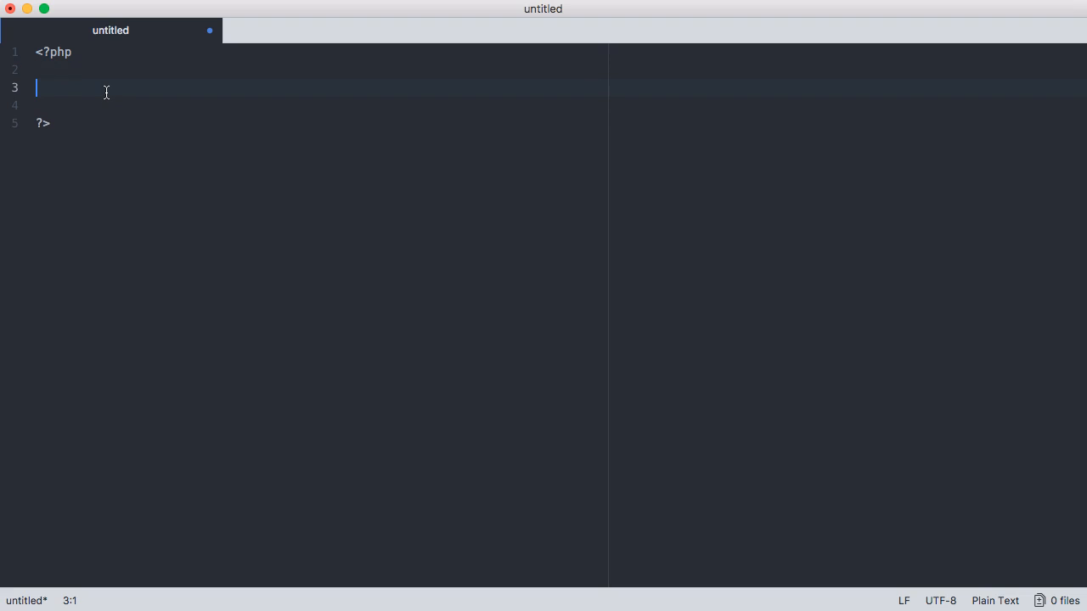
mouse_move(187, 38)
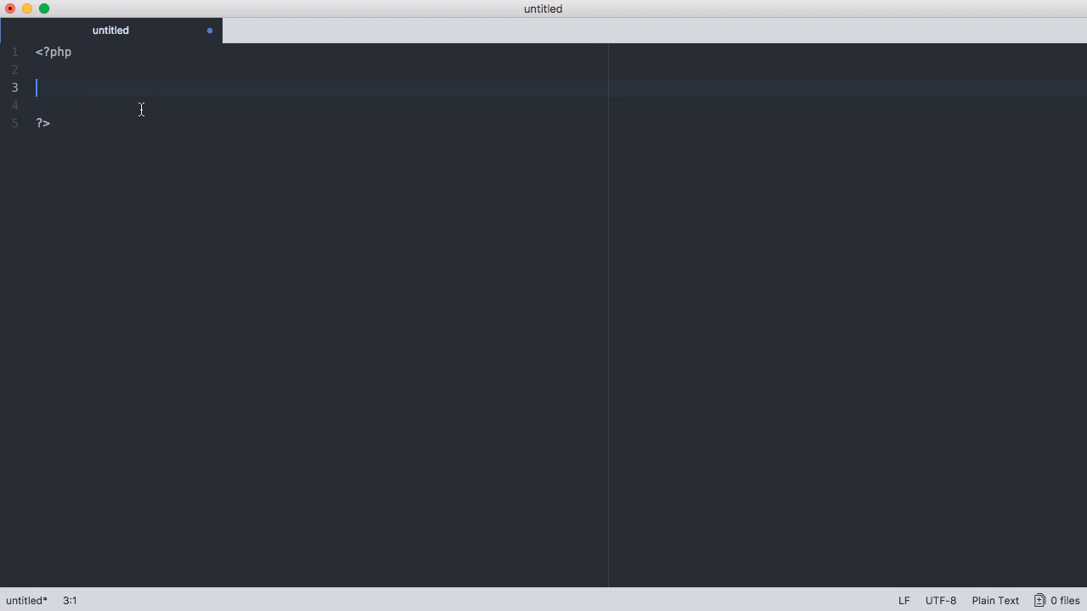
click(34, 5)
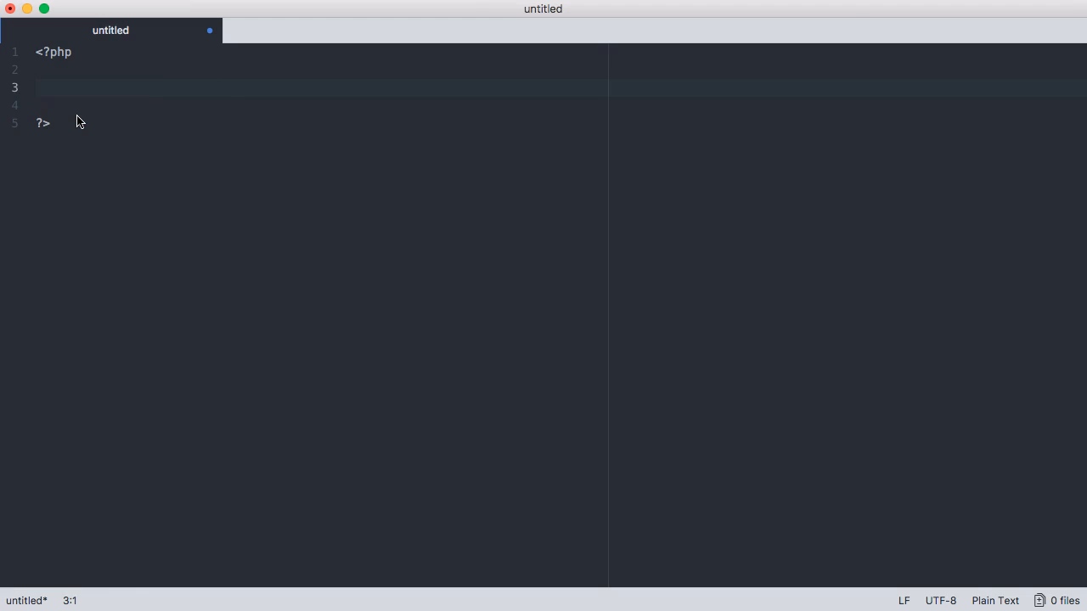
Step: Save the file as index.php in Applications > MAMP > htdocs
key(cmd+s)
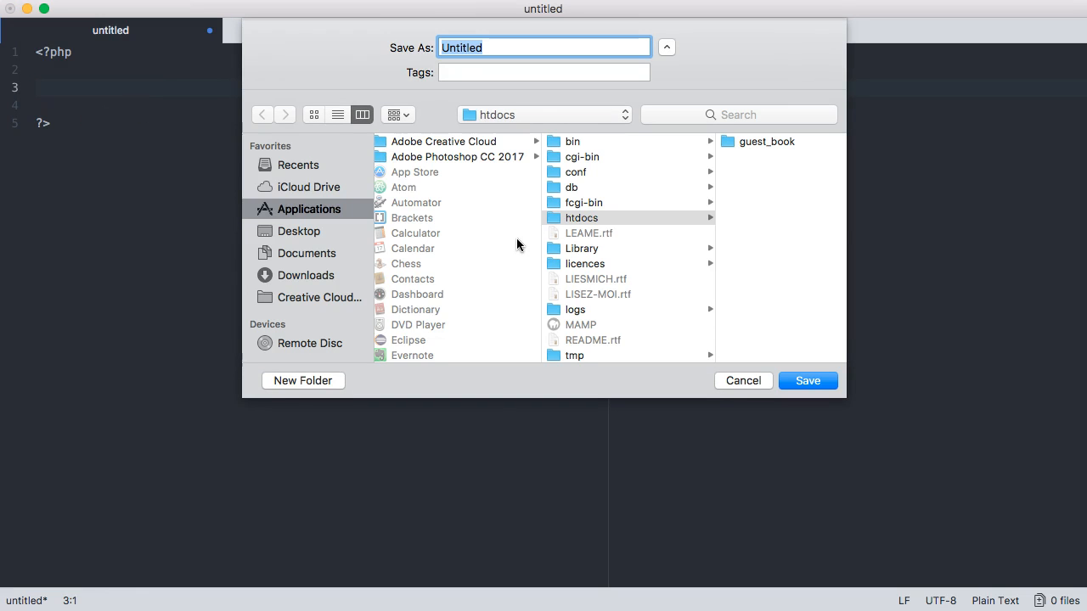
mouse_move(614, 197)
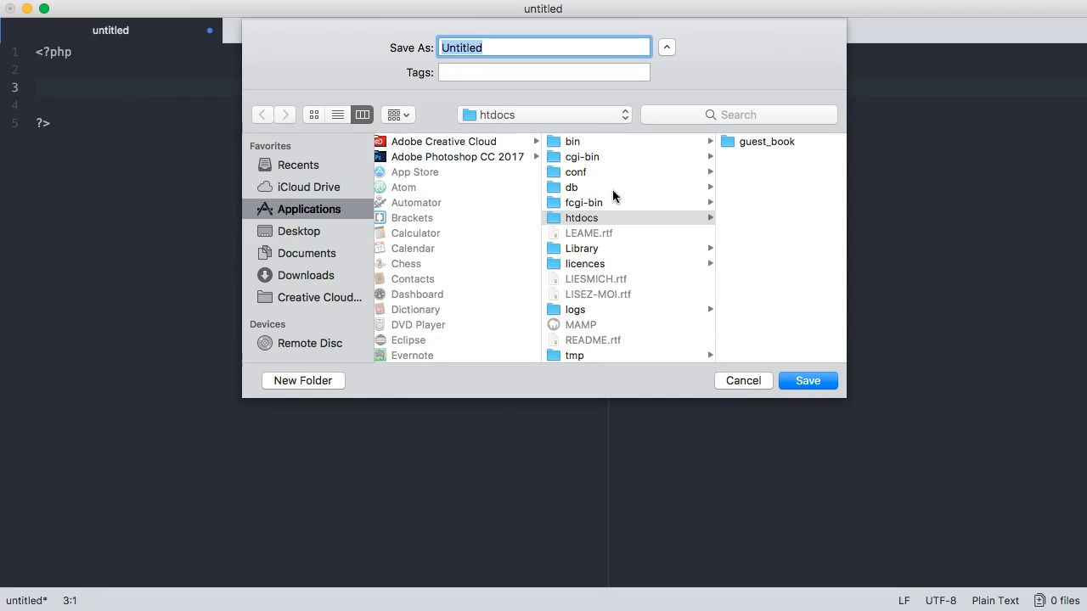
mouse_move(557, 219)
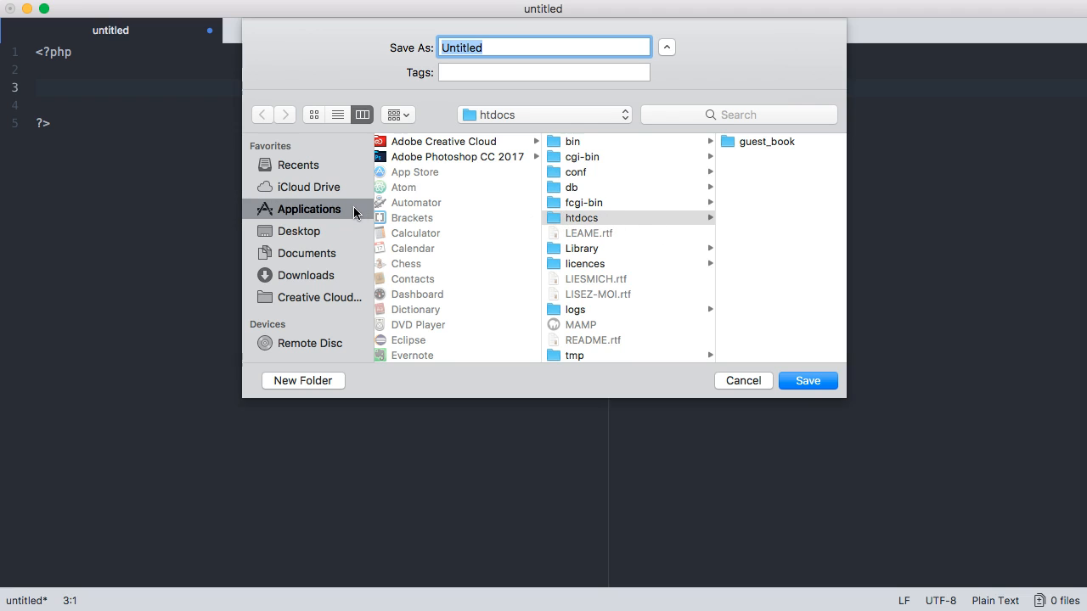
mouse_move(312, 222)
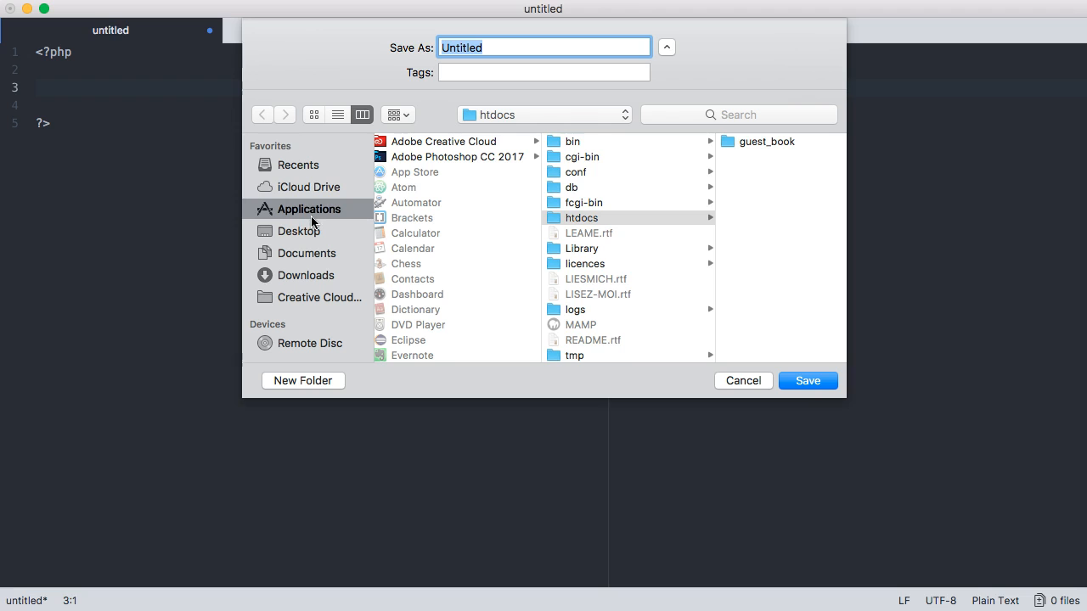
click(309, 209)
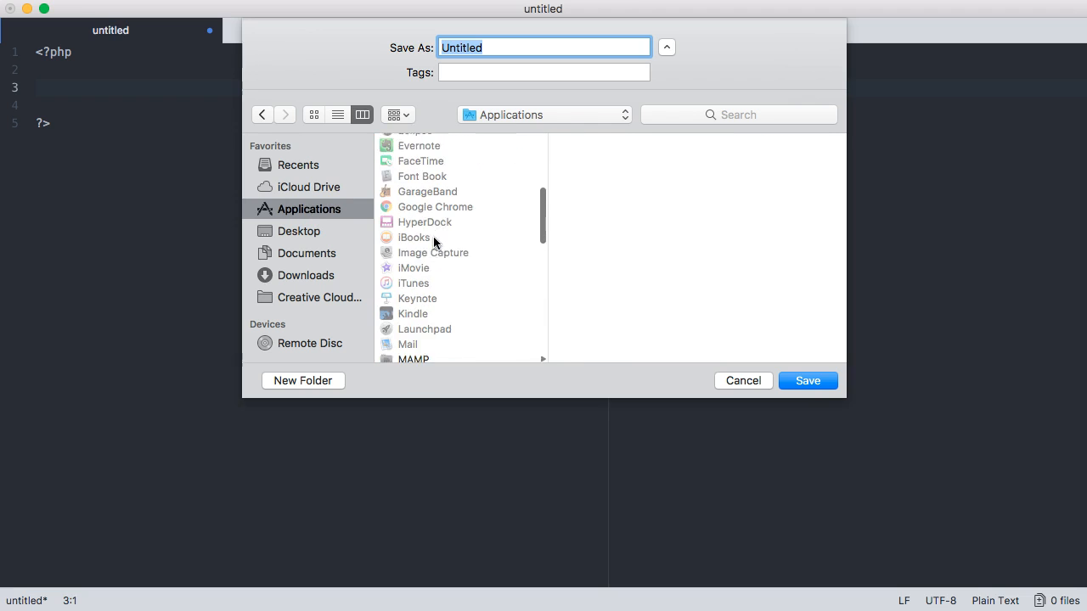
click(413, 210)
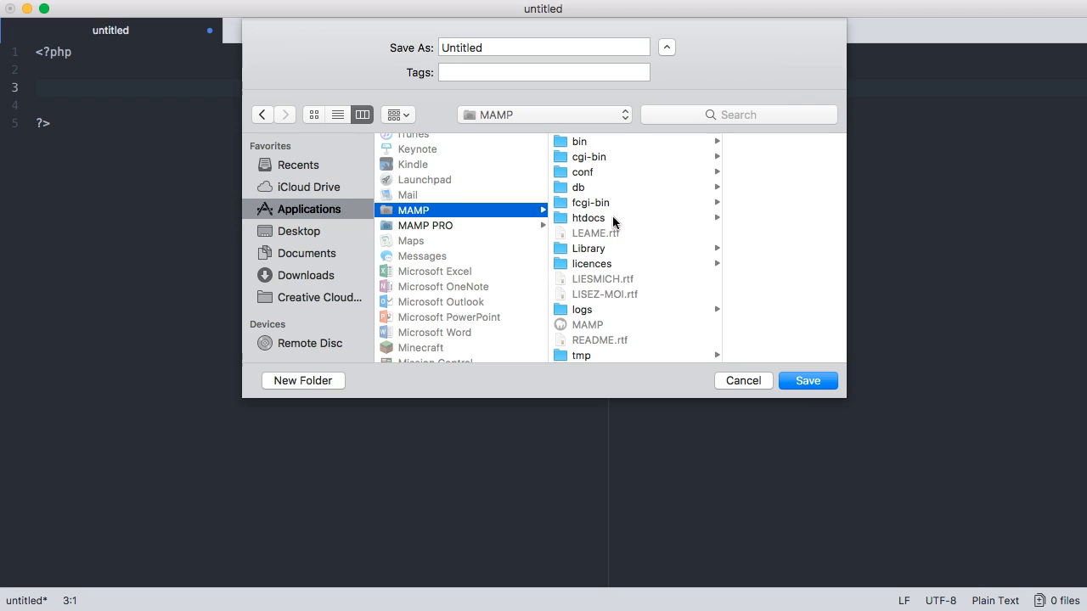
click(587, 218)
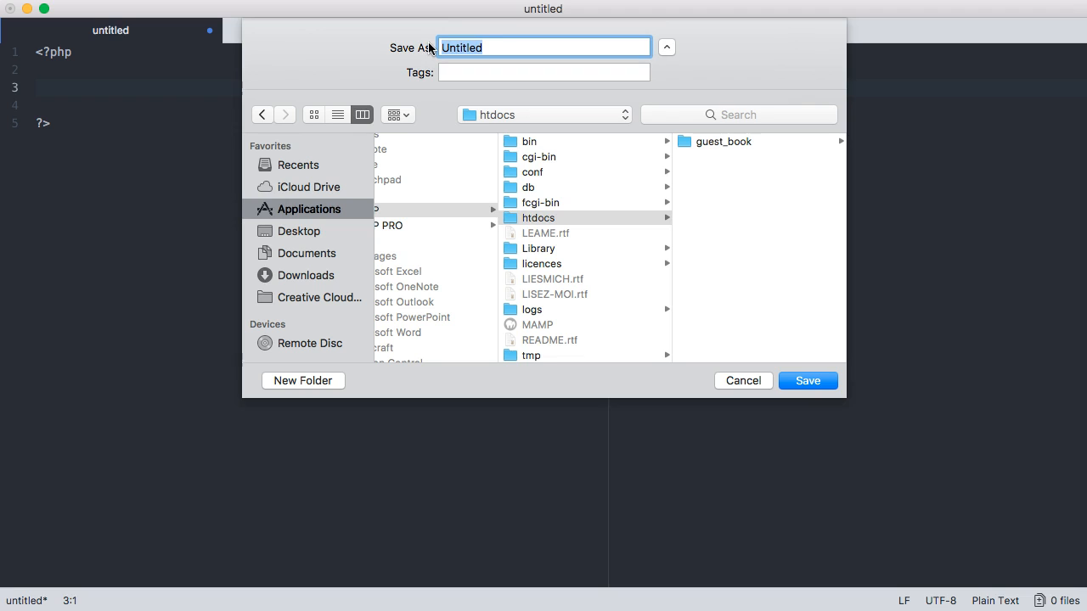
text(index.php)
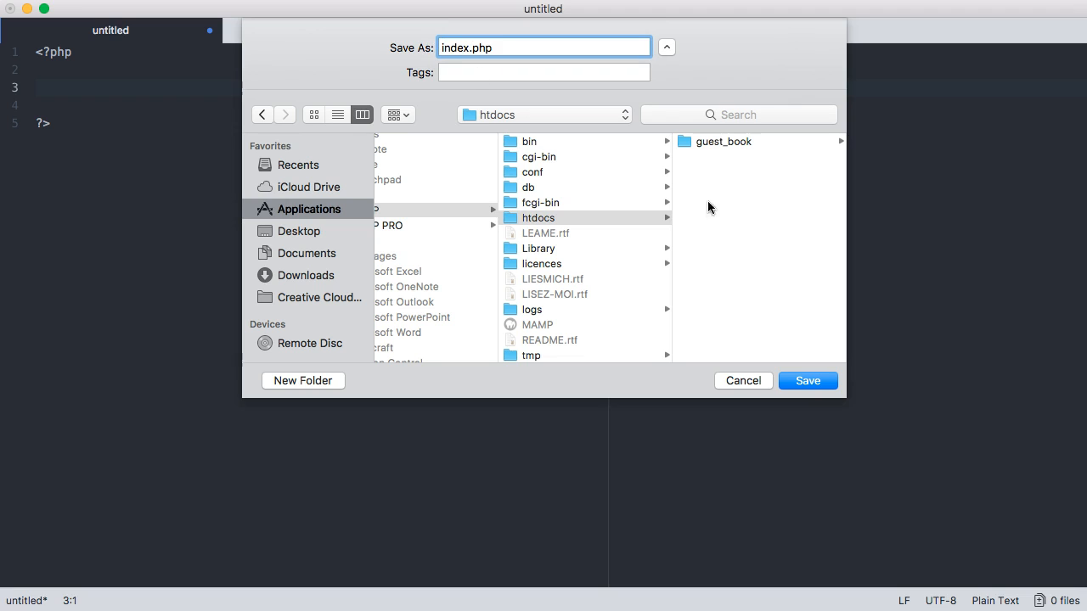
click(808, 380)
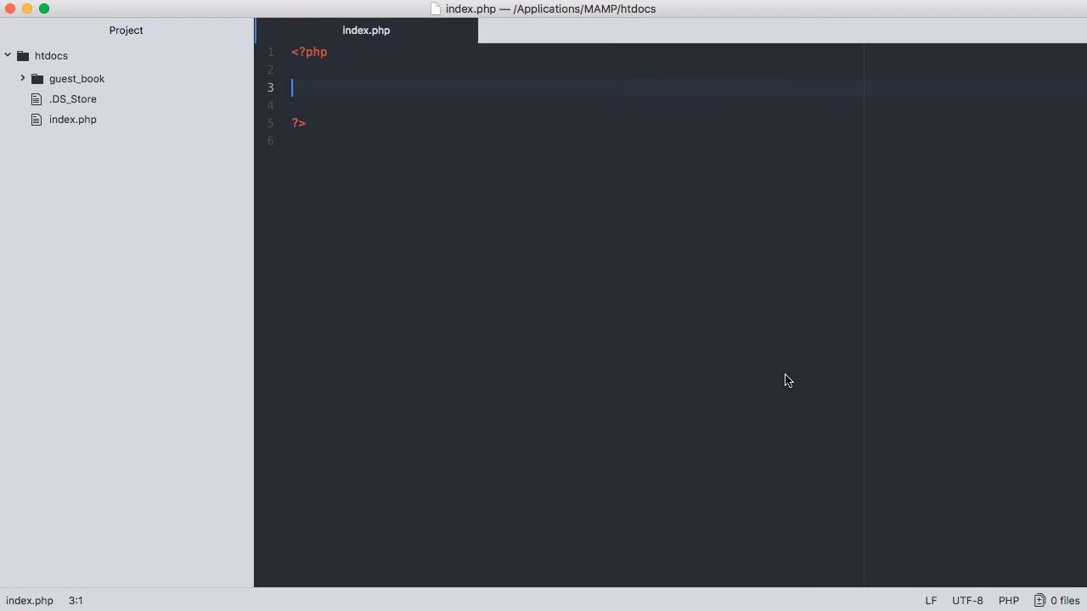